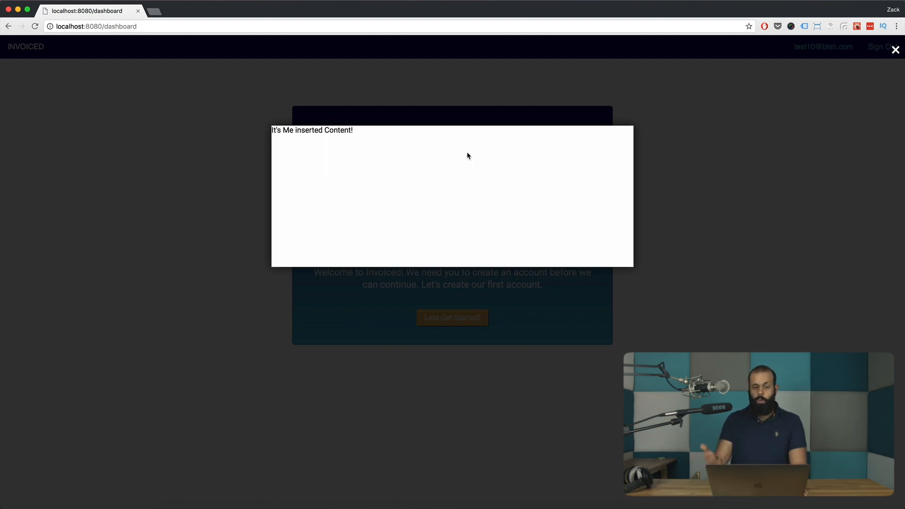
{"action": "mouse_move", "coordinate": [895, 49]}
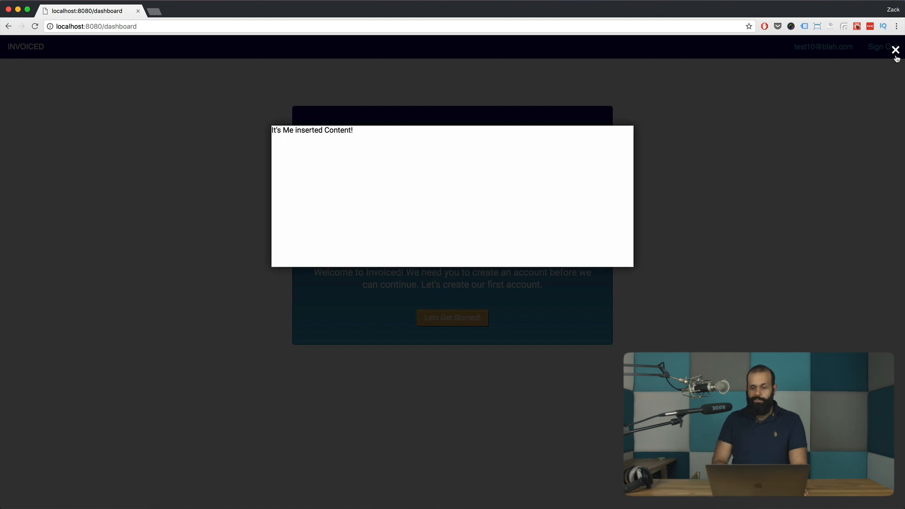
Bring VS Code forward on app/index.js and collapse the _Accounts folder
{"action": "left_click", "coordinate": [894, 49]}
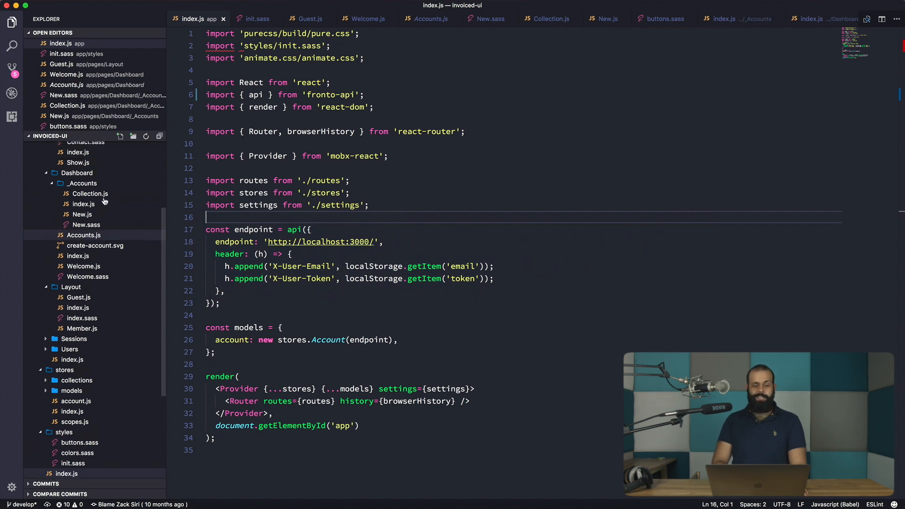
{"action": "mouse_move", "coordinate": [84, 204]}
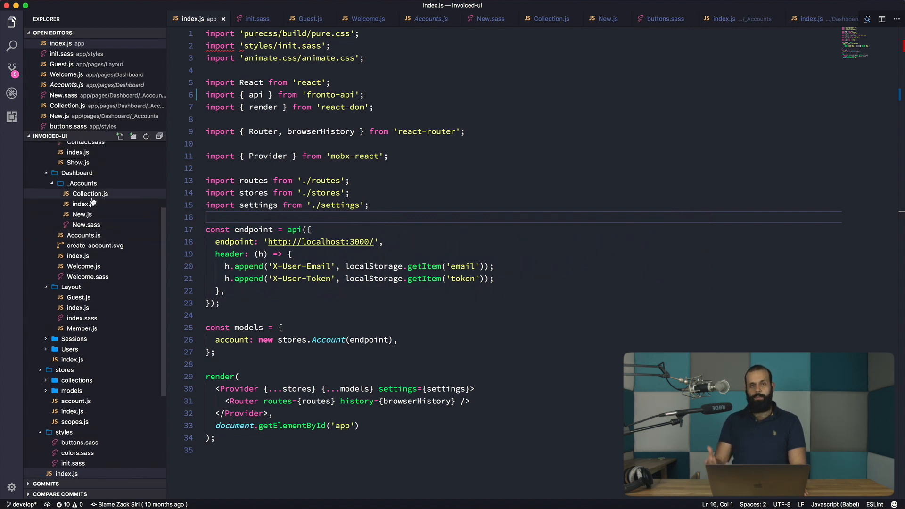
{"action": "mouse_move", "coordinate": [90, 193]}
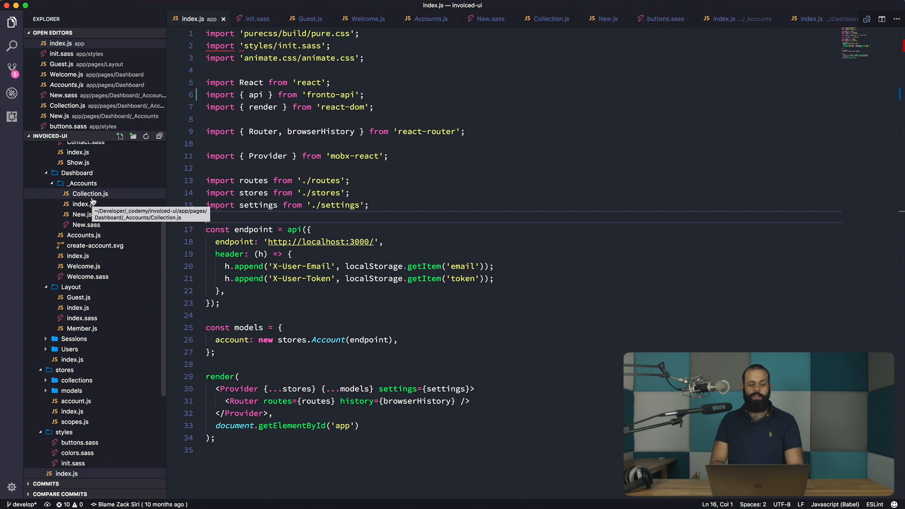
{"action": "mouse_move", "coordinate": [81, 183]}
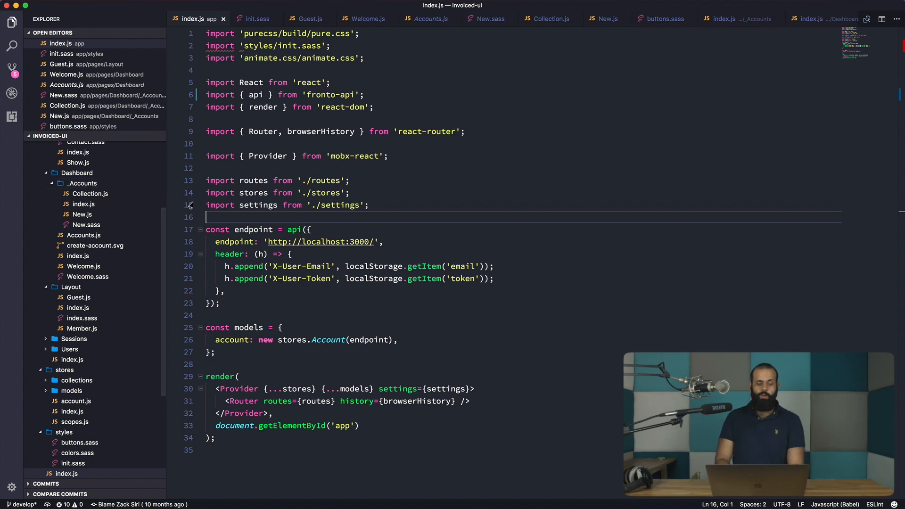
{"action": "mouse_move", "coordinate": [320, 192]}
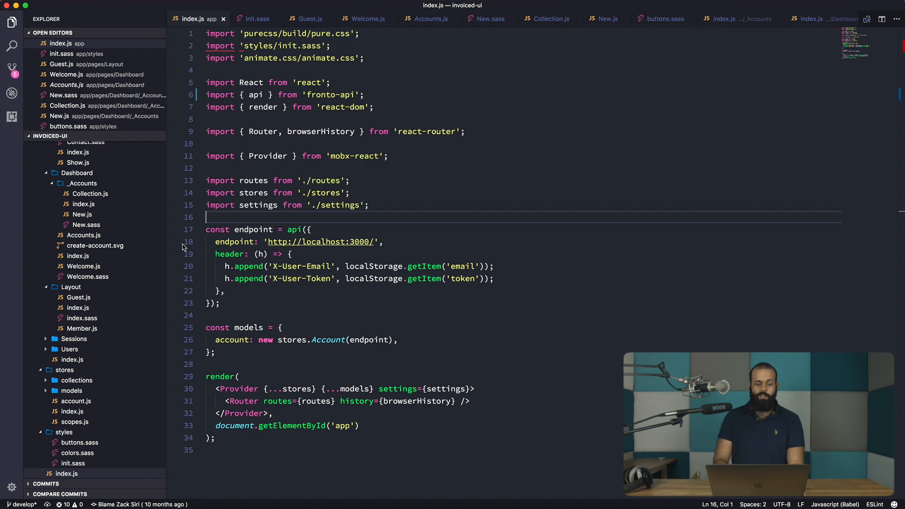
{"action": "left_click", "coordinate": [82, 183]}
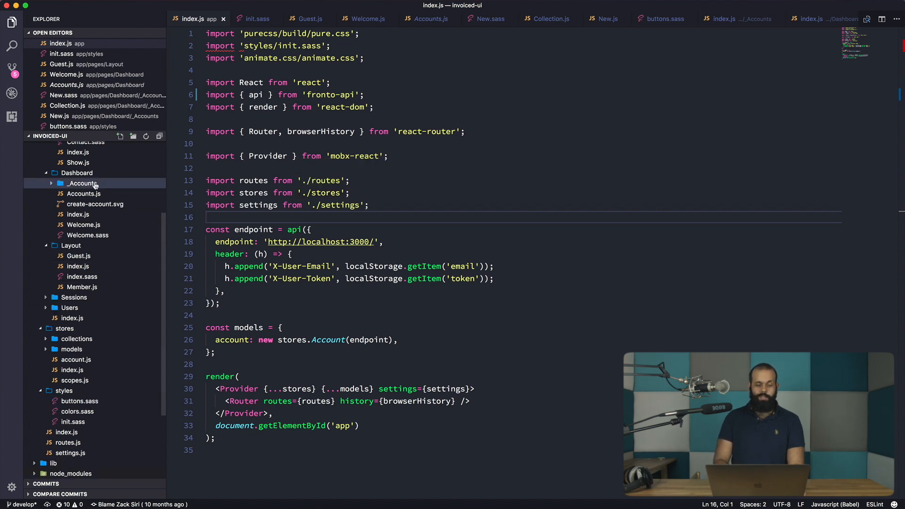
Open Accounts.js, then Welcome.js, and re-expand the _Accounts folder
{"action": "left_click", "coordinate": [84, 193]}
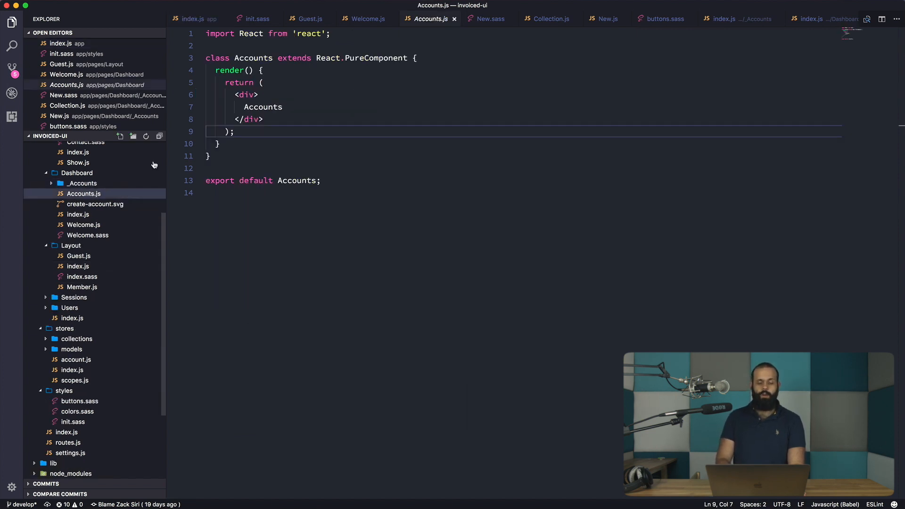
{"action": "left_click", "coordinate": [283, 107]}
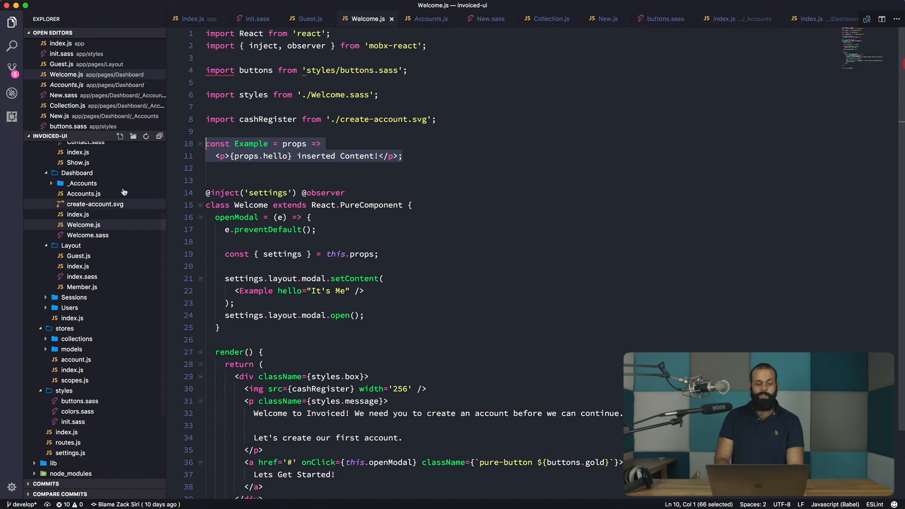
{"action": "left_click", "coordinate": [82, 183]}
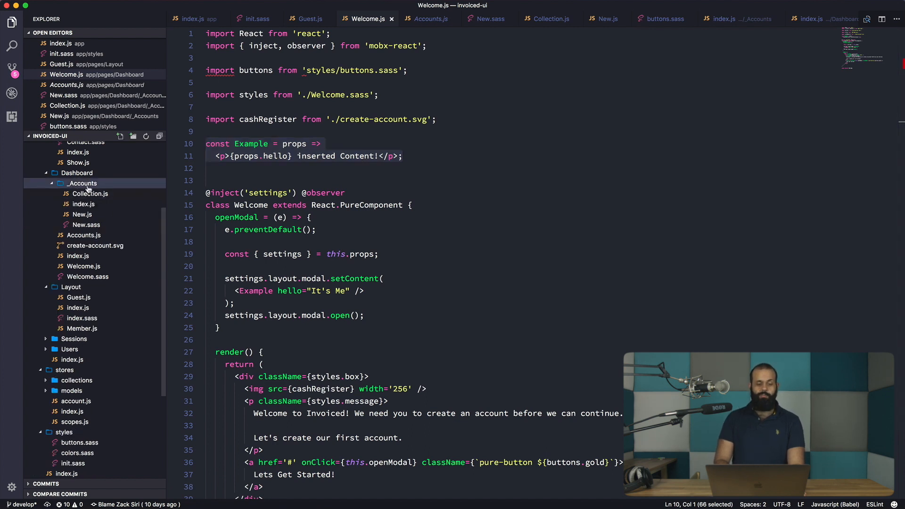
{"action": "mouse_move", "coordinate": [90, 198]}
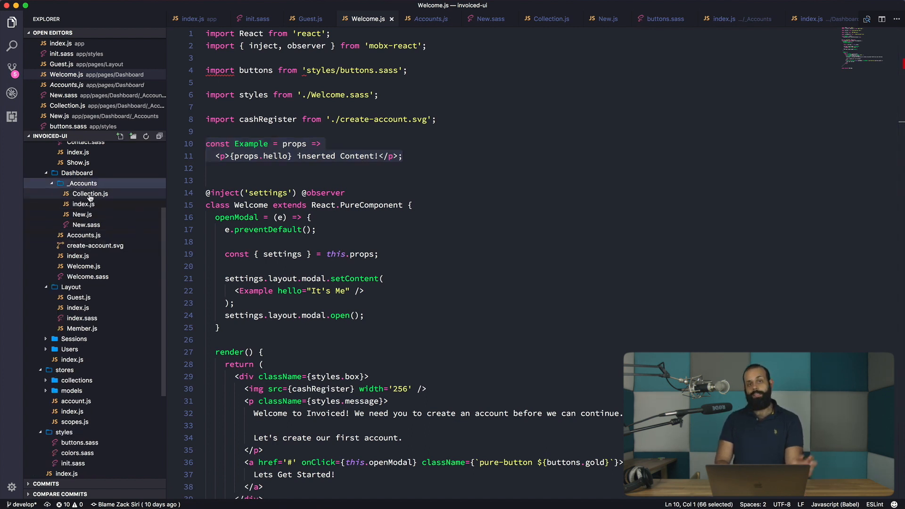
{"action": "mouse_move", "coordinate": [83, 204]}
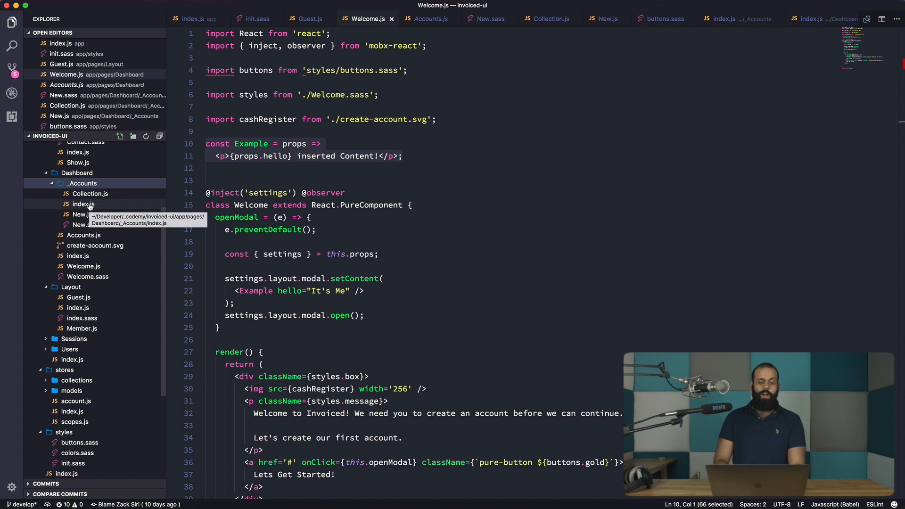
Open _Accounts/index.js and inspect its New import
{"action": "left_click", "coordinate": [84, 203]}
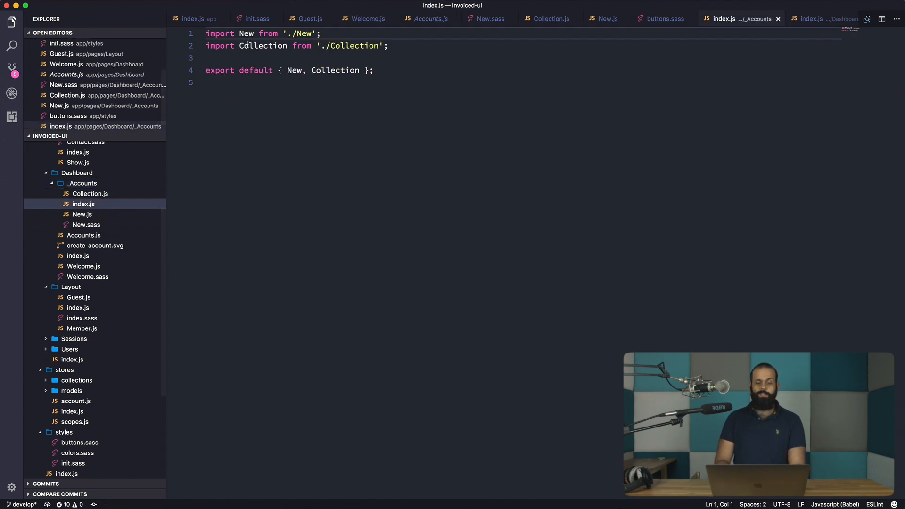
{"action": "left_click", "coordinate": [242, 33]}
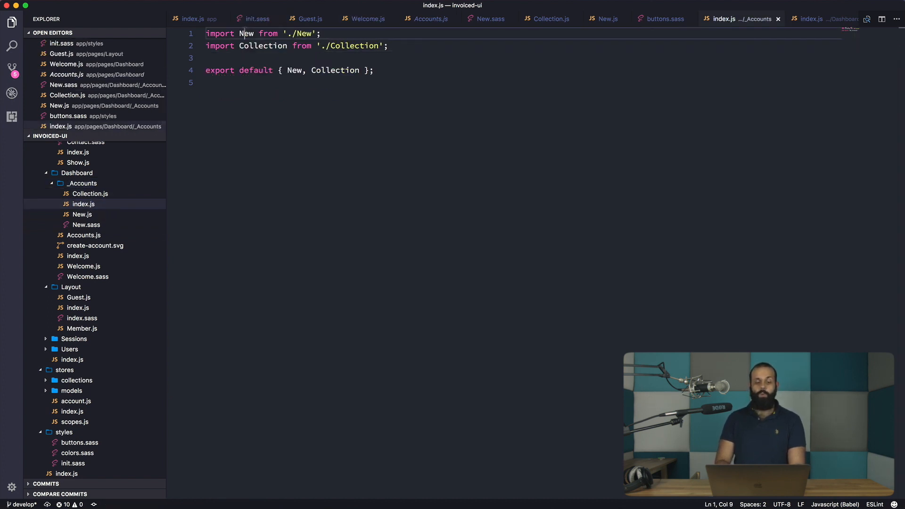
{"action": "left_click", "coordinate": [284, 57]}
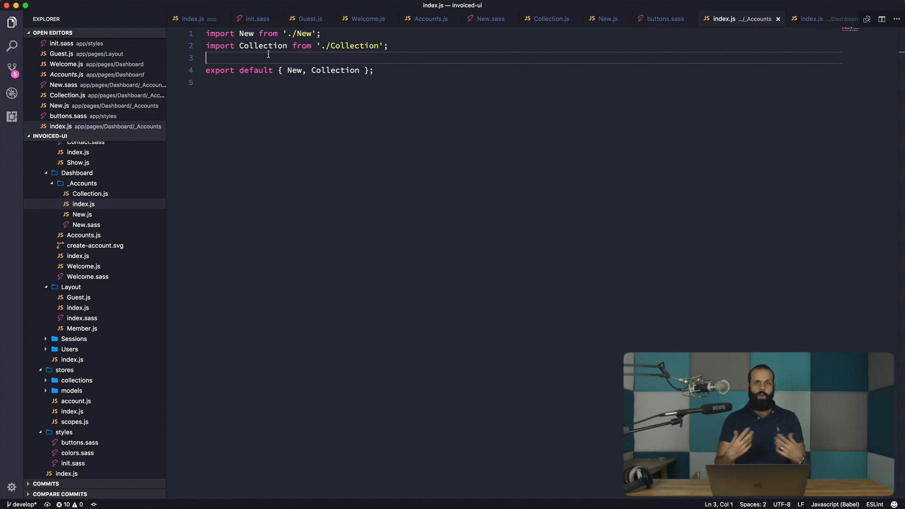
Compare Collection.js with the Dashboard Accounts.js, ending on Accounts.js
{"action": "left_click", "coordinate": [90, 193]}
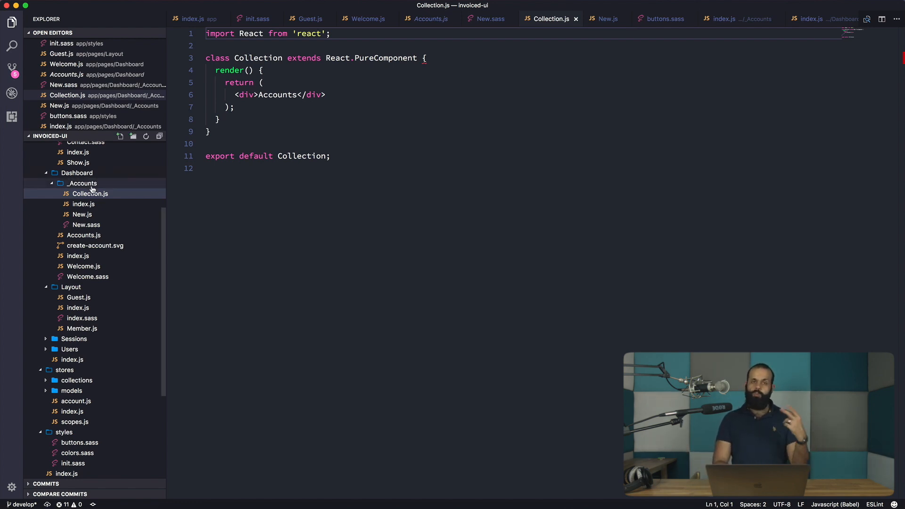
{"action": "mouse_move", "coordinate": [82, 183]}
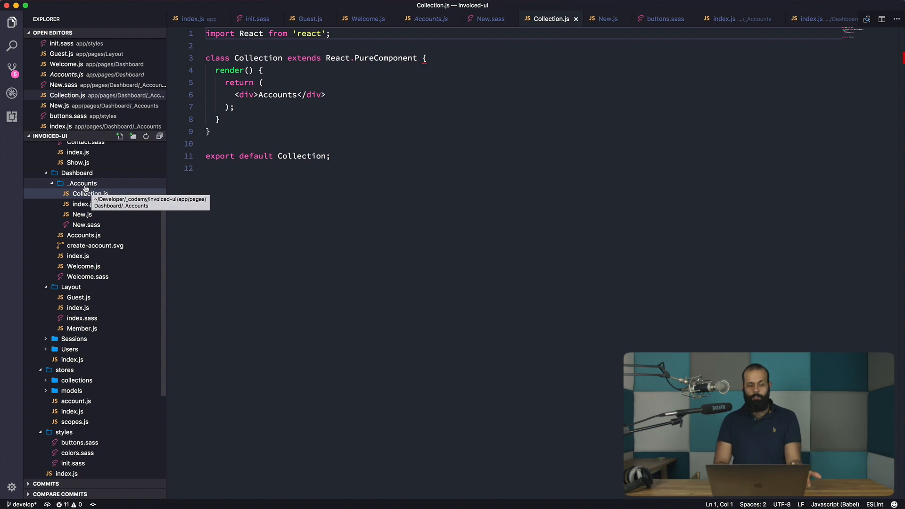
{"action": "left_click", "coordinate": [83, 235]}
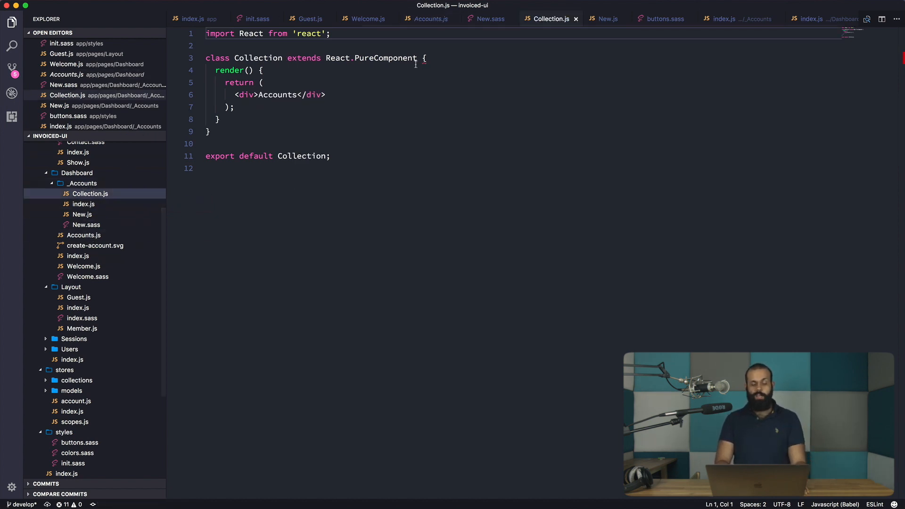
{"action": "left_click", "coordinate": [84, 235]}
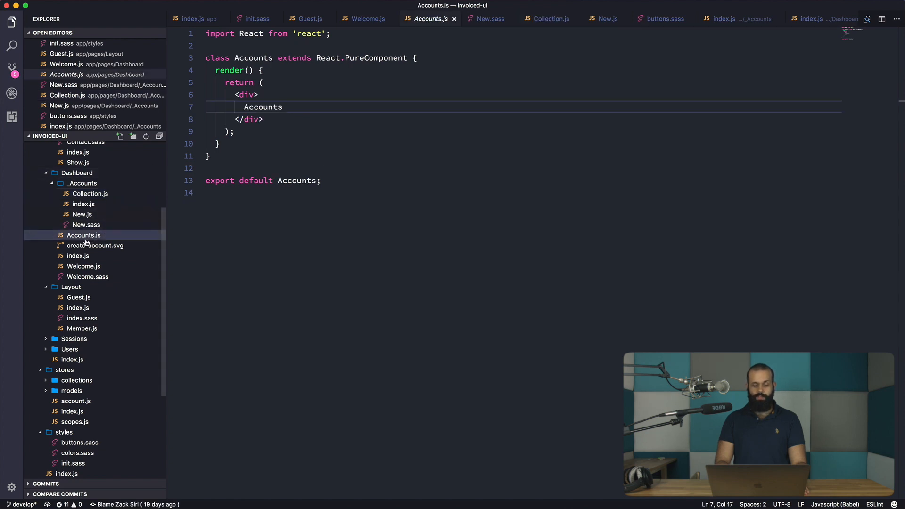
{"action": "mouse_move", "coordinate": [190, 153]}
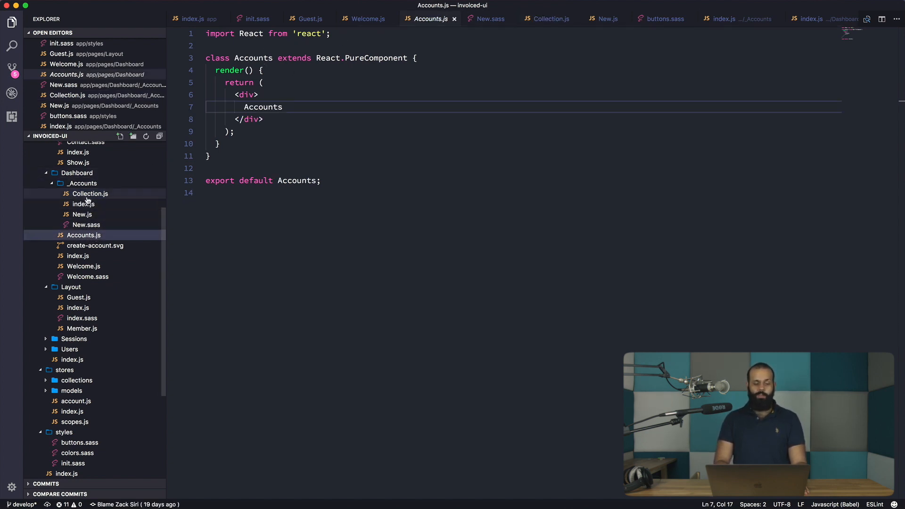
{"action": "left_click", "coordinate": [89, 194]}
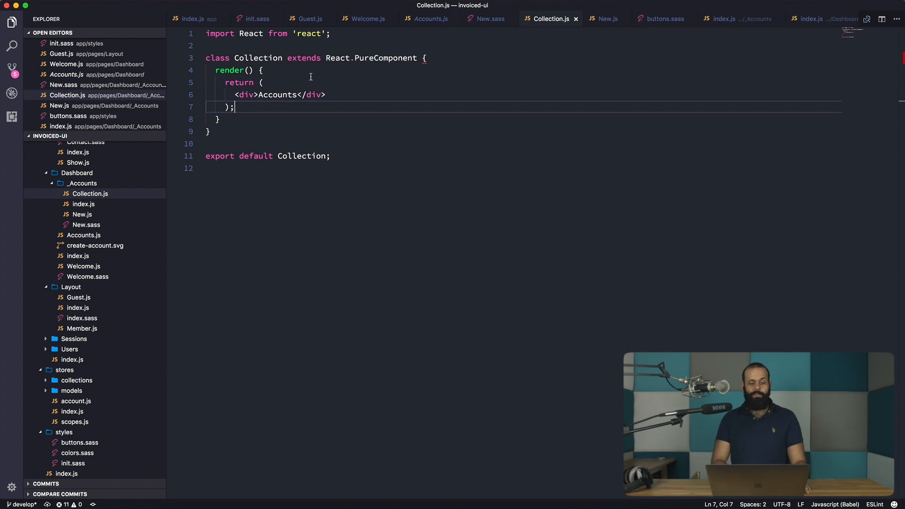
{"action": "left_click", "coordinate": [83, 235]}
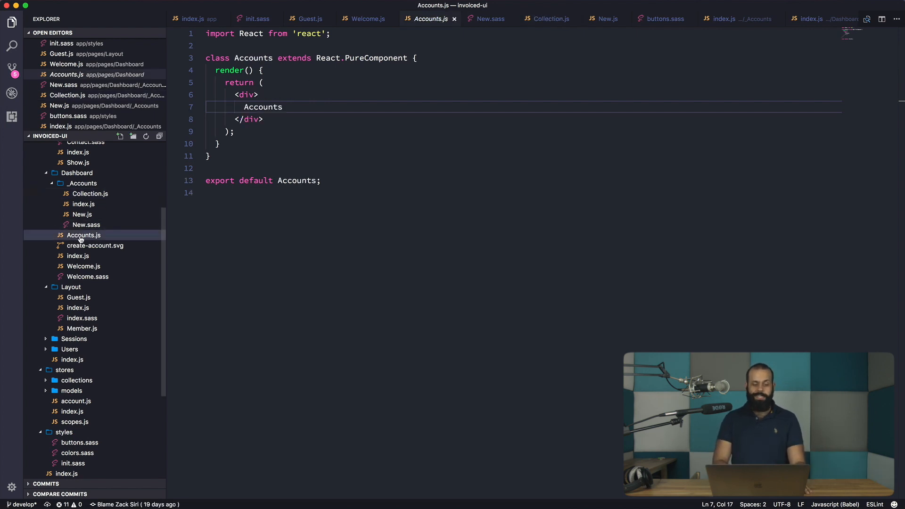
Move the Dashboard Accounts.js to trash and bring up the _Accounts folder's actions
{"action": "right_click", "coordinate": [83, 235]}
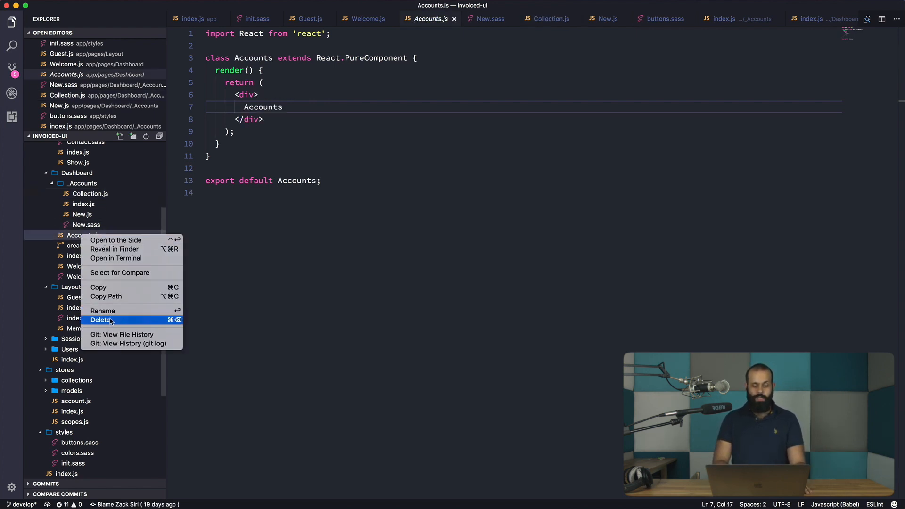
{"action": "left_click", "coordinate": [100, 319]}
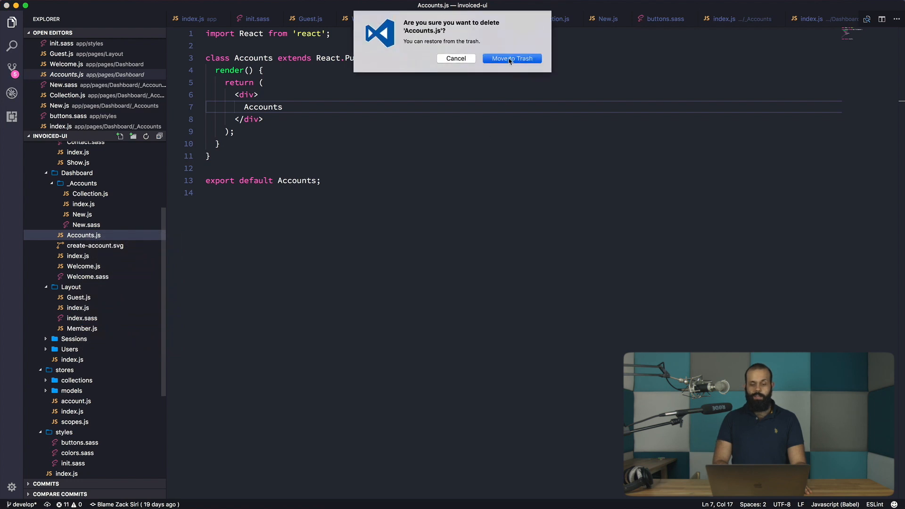
{"action": "left_click", "coordinate": [511, 58]}
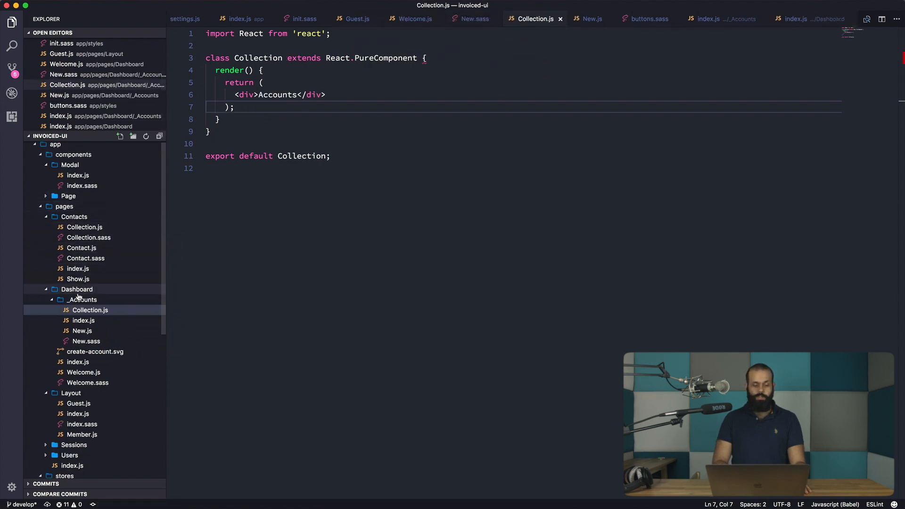
{"action": "right_click", "coordinate": [90, 310]}
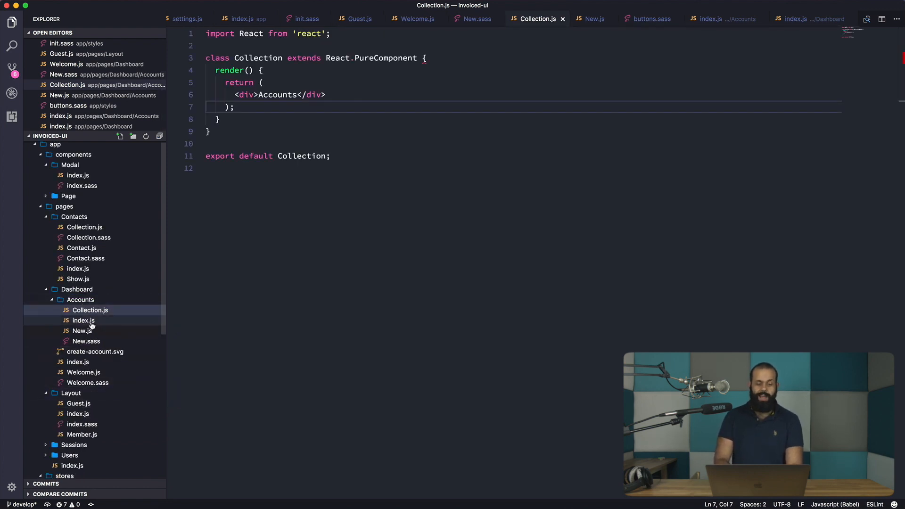
Check Collection usages in Accounts index.js, then delete the Example component from Welcome.js
{"action": "left_click", "coordinate": [83, 321]}
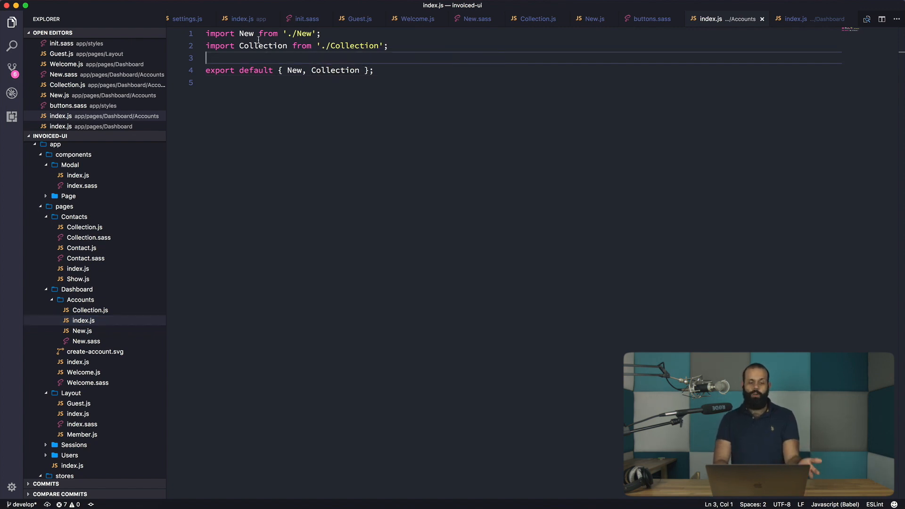
{"action": "double_click", "coordinate": [263, 46]}
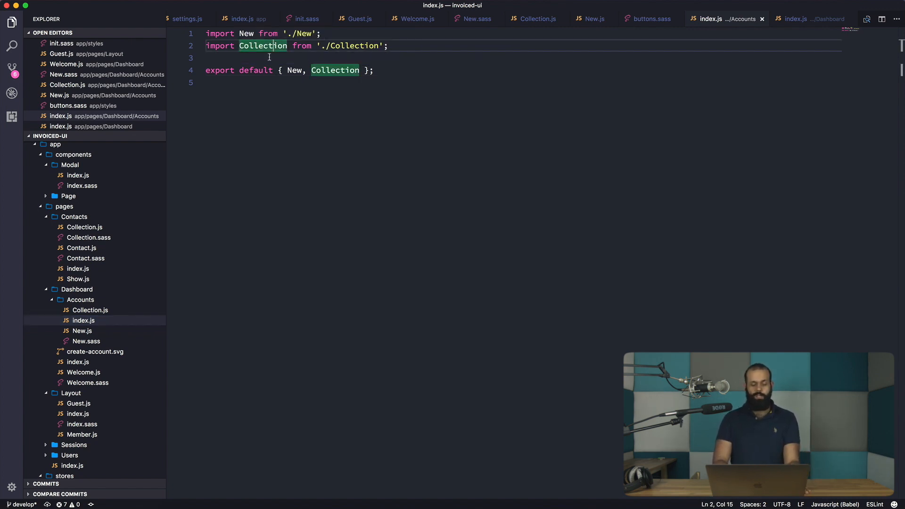
{"action": "left_click", "coordinate": [83, 371]}
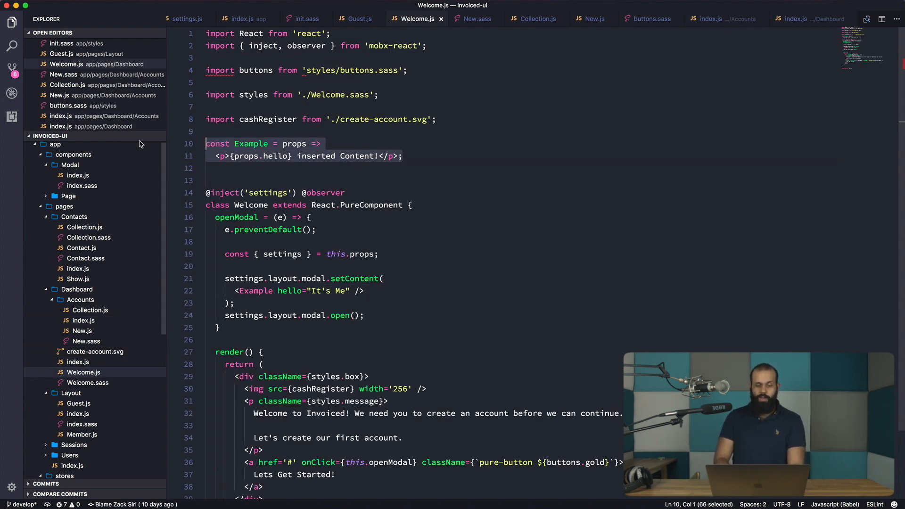
{"action": "key", "text": "Backspace"}
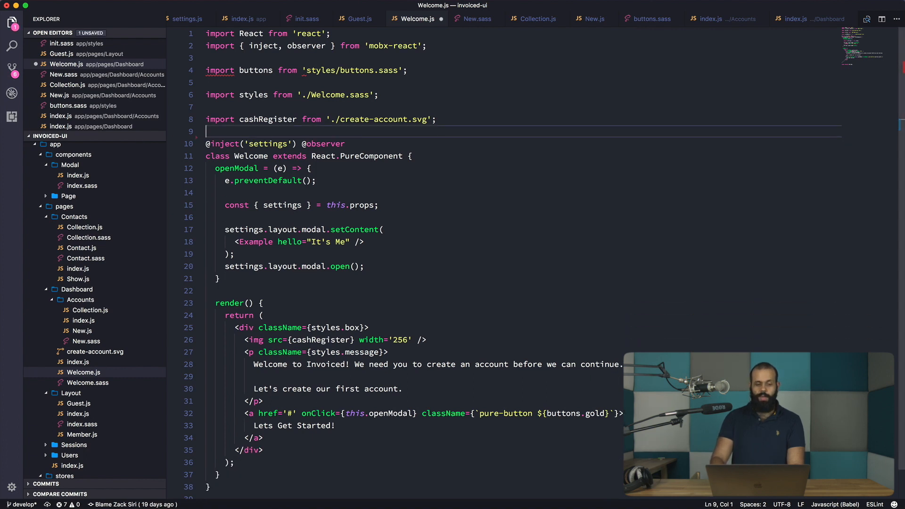
{"action": "left_click", "coordinate": [364, 241]}
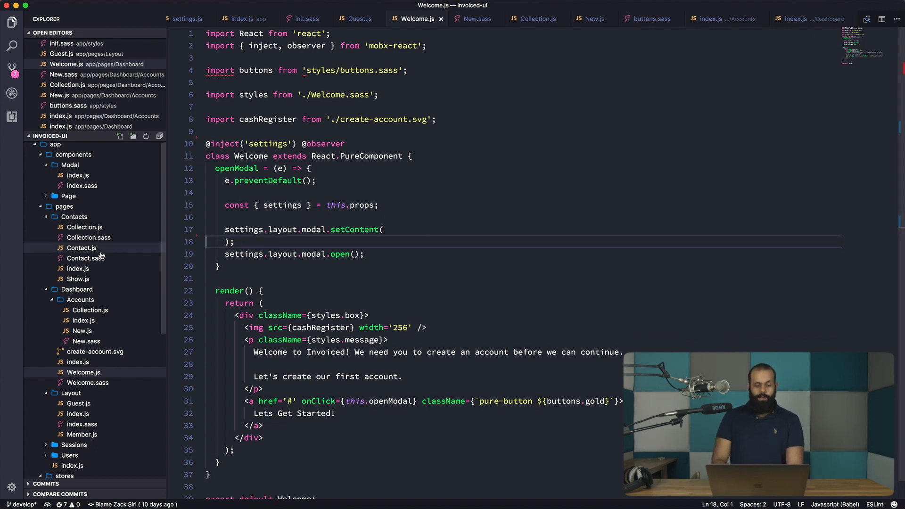
{"action": "mouse_move", "coordinate": [85, 341]}
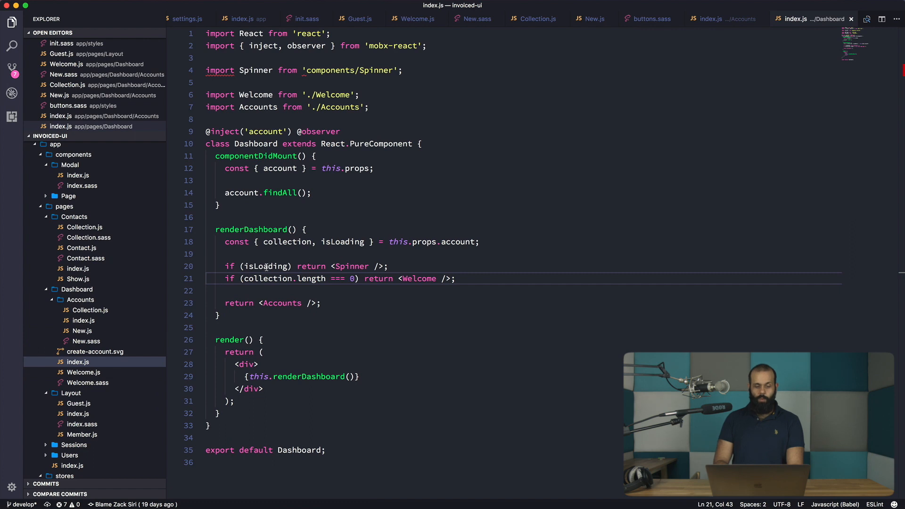
Change the Dashboard's return to <Accounts.Collection /> using autocomplete
{"action": "left_click", "coordinate": [329, 303]}
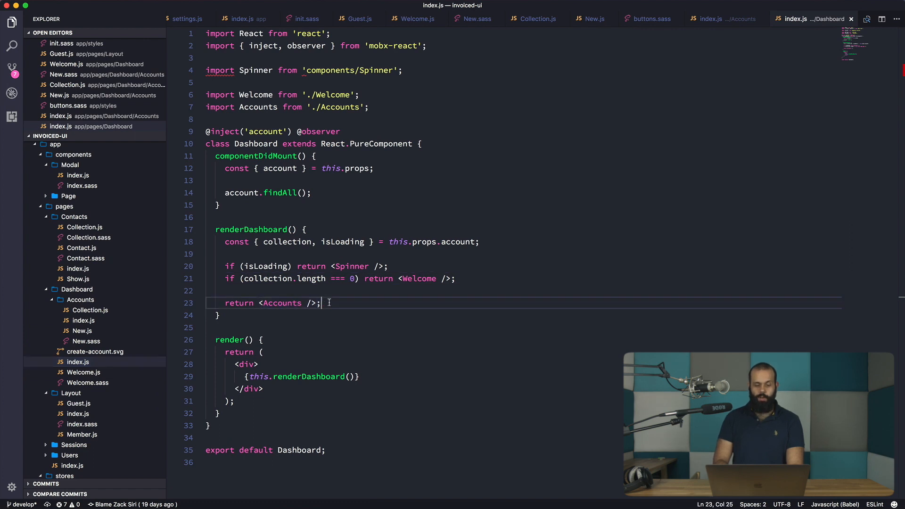
{"action": "type", "text": ".Collection"}
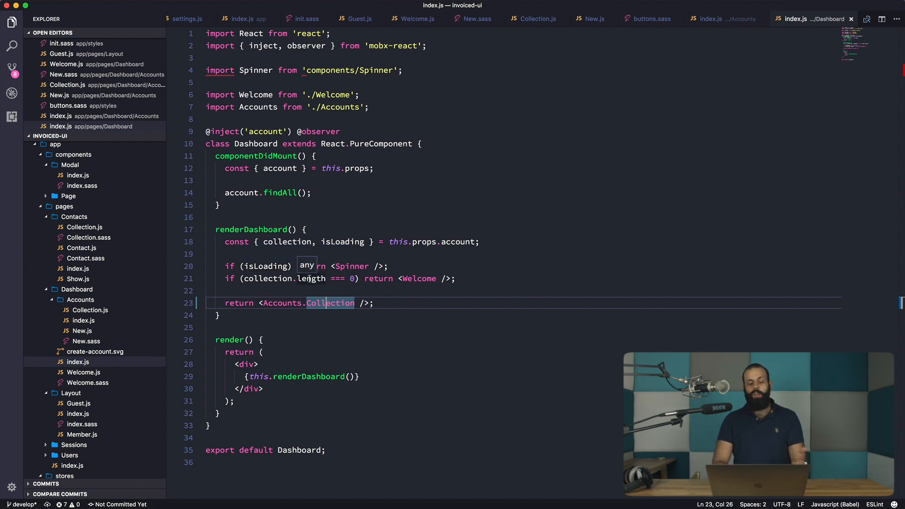
{"action": "left_click", "coordinate": [387, 302]}
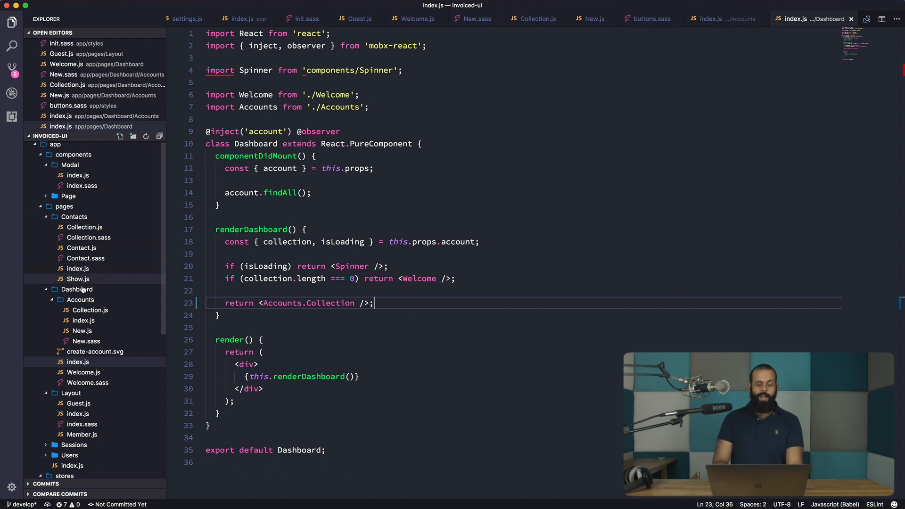
{"action": "mouse_move", "coordinate": [84, 372]}
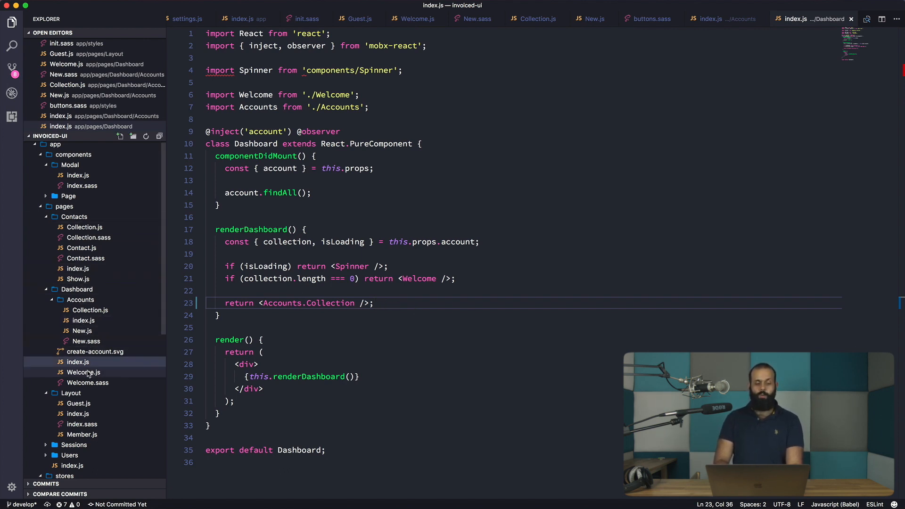
Add an import of Accounts below the styles import in Welcome.js
{"action": "left_click", "coordinate": [83, 371]}
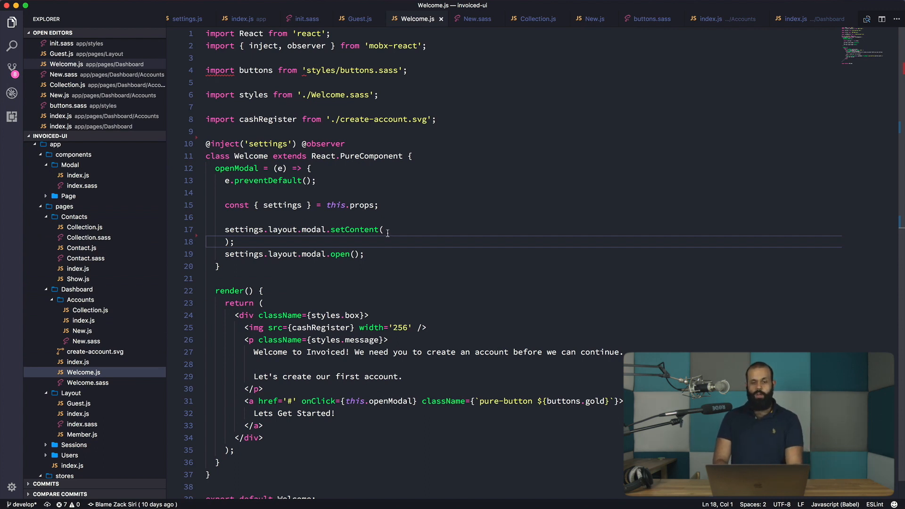
{"action": "mouse_move", "coordinate": [414, 83]}
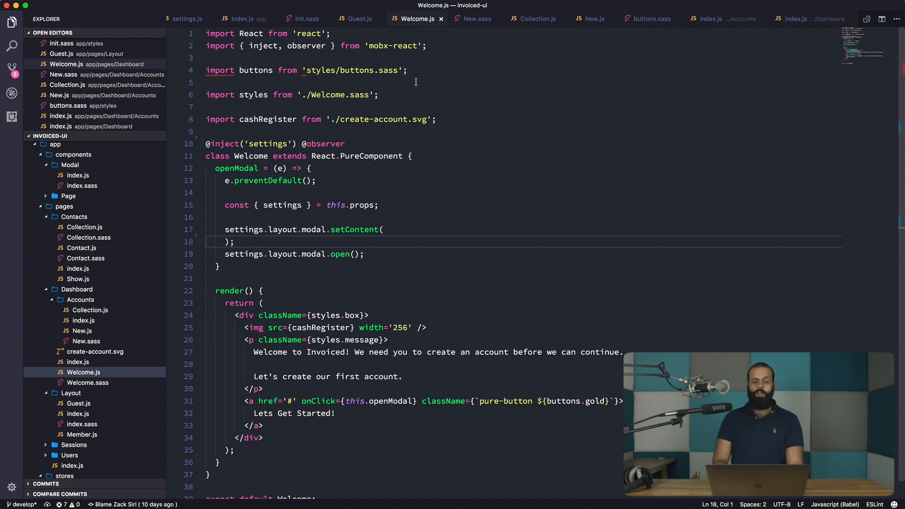
{"action": "left_click", "coordinate": [380, 82]}
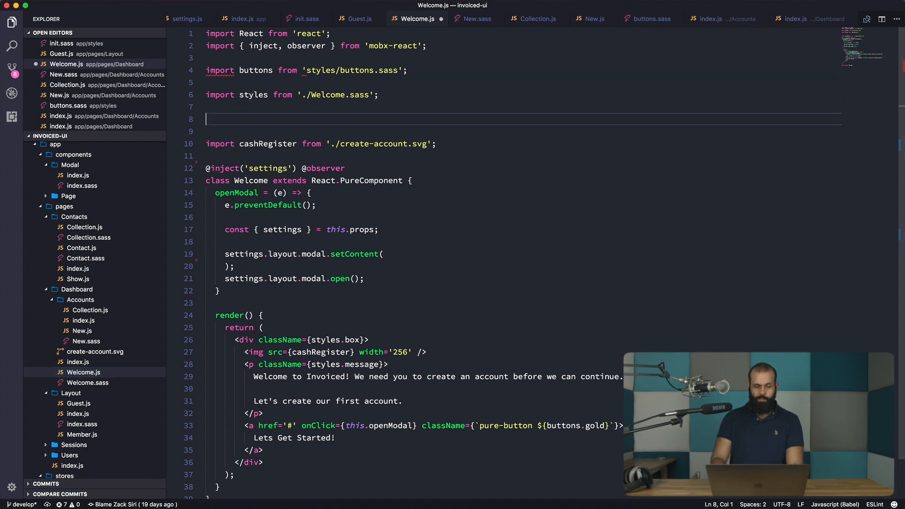
{"action": "type", "text": "import Accoutn"}
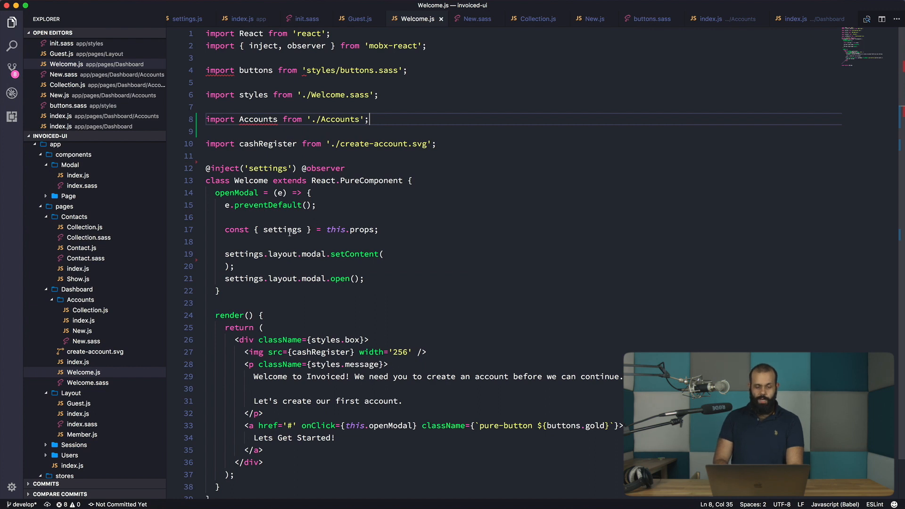
Put <Accounts.New /> inside the modal's setContent call
{"action": "left_click", "coordinate": [383, 254]}
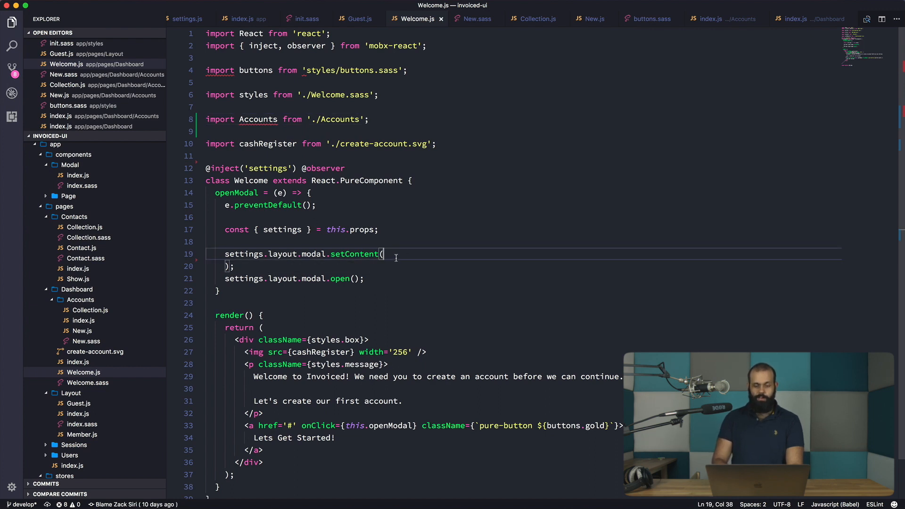
{"action": "type", "text": "<Accounts."}
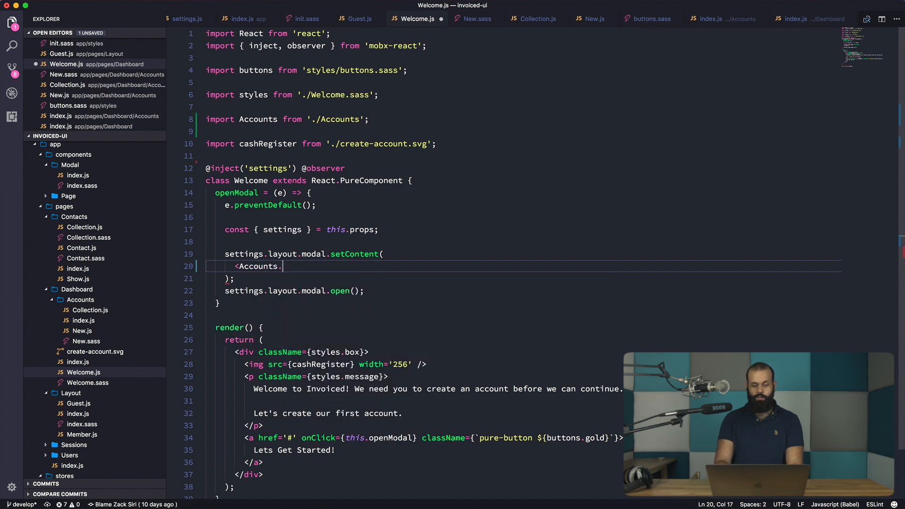
{"action": "type", "text": "New />"}
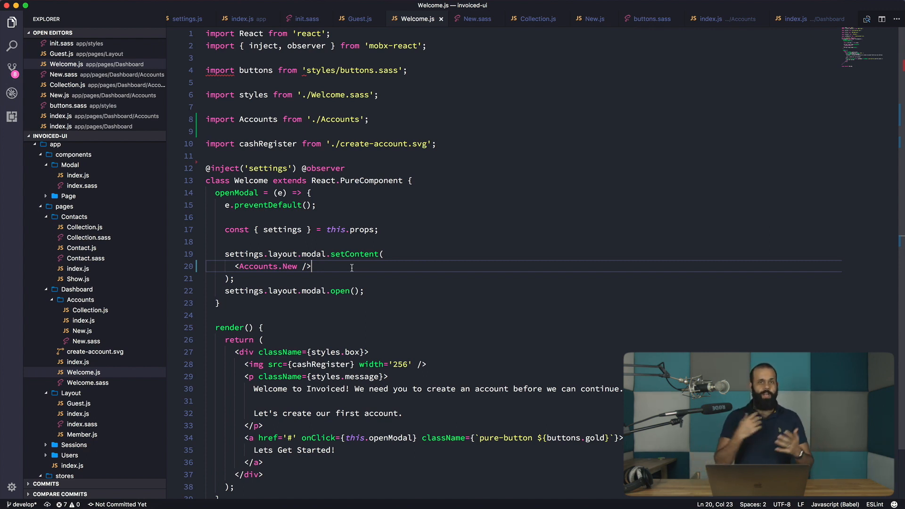
{"action": "mouse_move", "coordinate": [82, 330]}
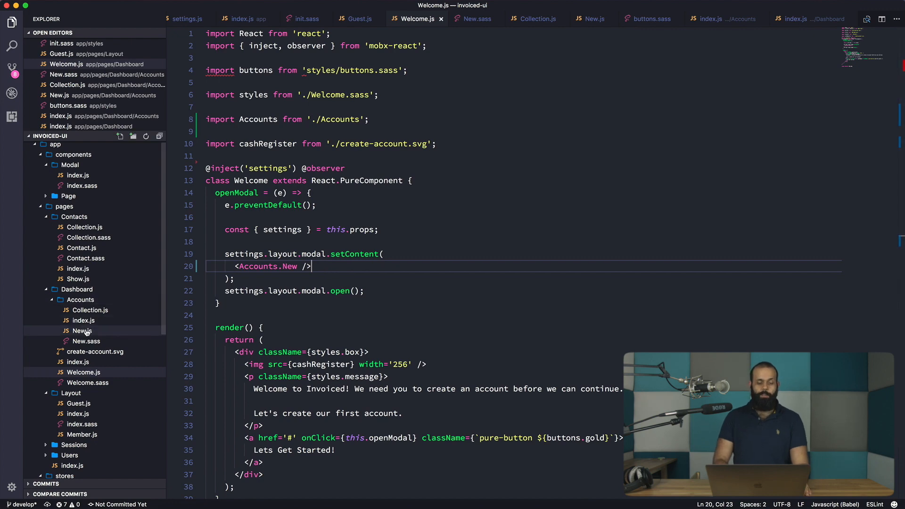
{"action": "left_click", "coordinate": [82, 331]}
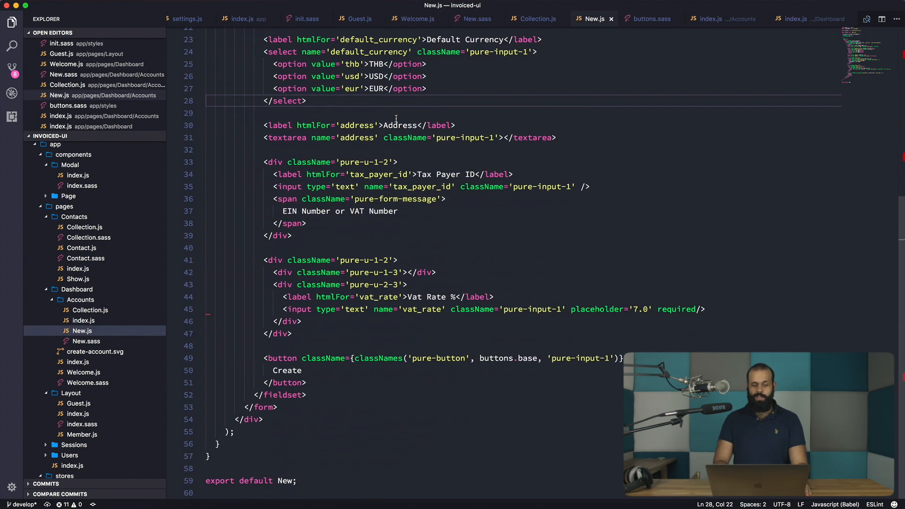
{"action": "scroll", "scroll_direction": "up", "scroll_amount": 3}
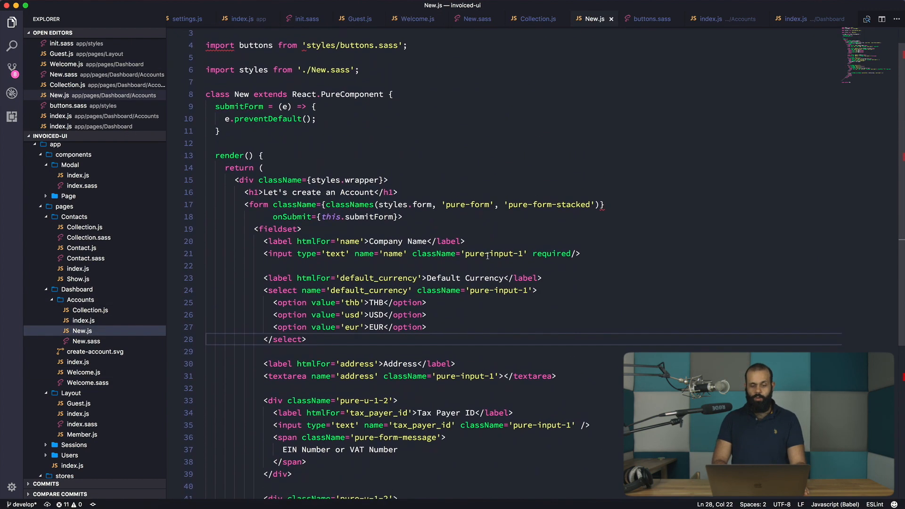
{"action": "left_click", "coordinate": [427, 311]}
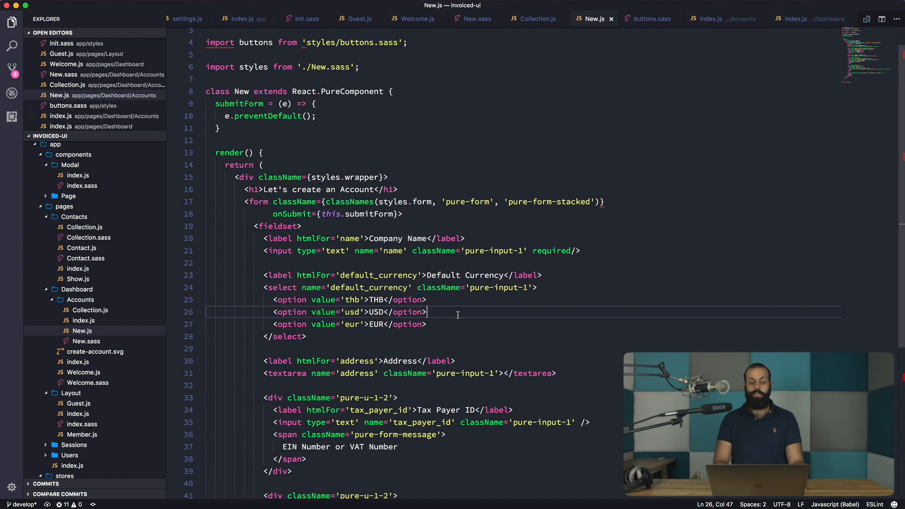
{"action": "scroll", "scroll_direction": "down", "scroll_amount": 3}
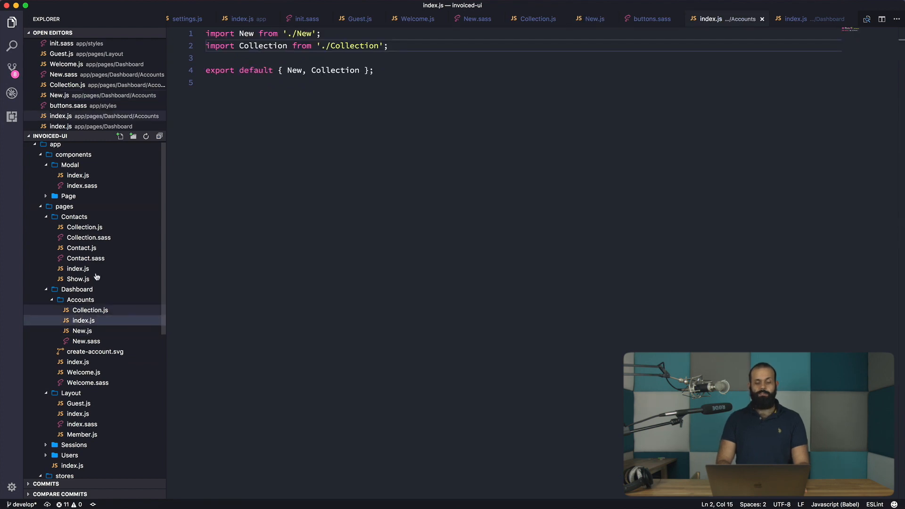
{"action": "double_click", "coordinate": [262, 46]}
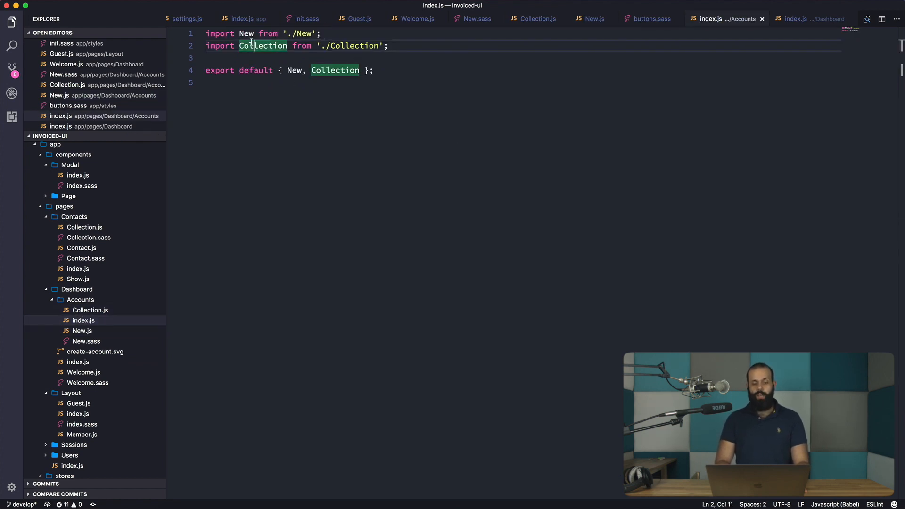
{"action": "left_click", "coordinate": [90, 310]}
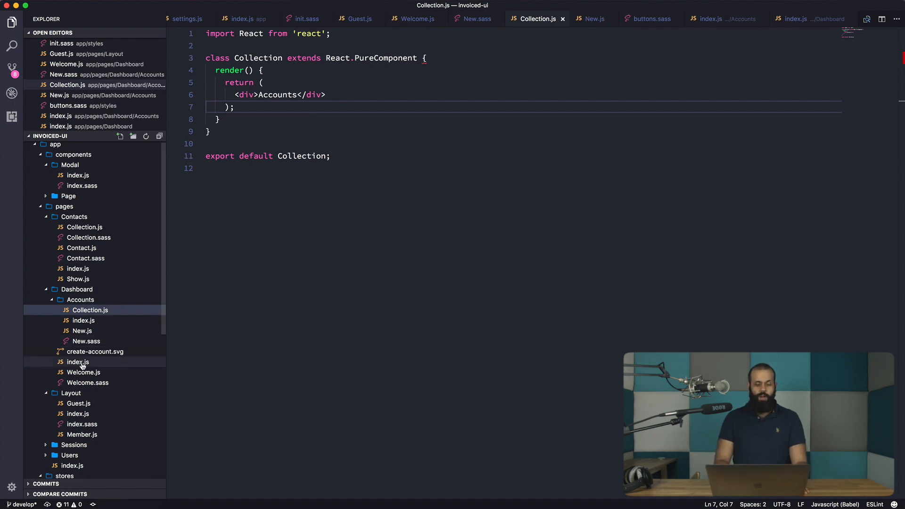
{"action": "left_click", "coordinate": [83, 371]}
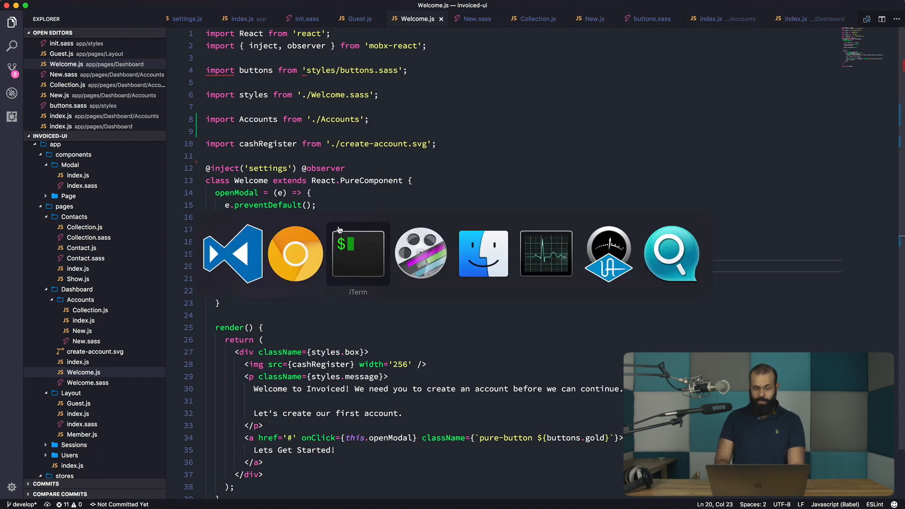
{"action": "left_click", "coordinate": [295, 252]}
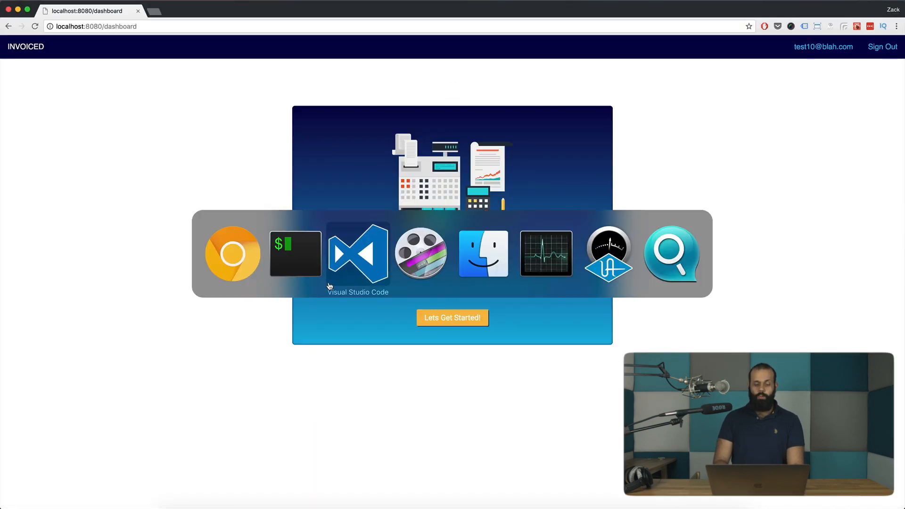
{"action": "left_click", "coordinate": [357, 252]}
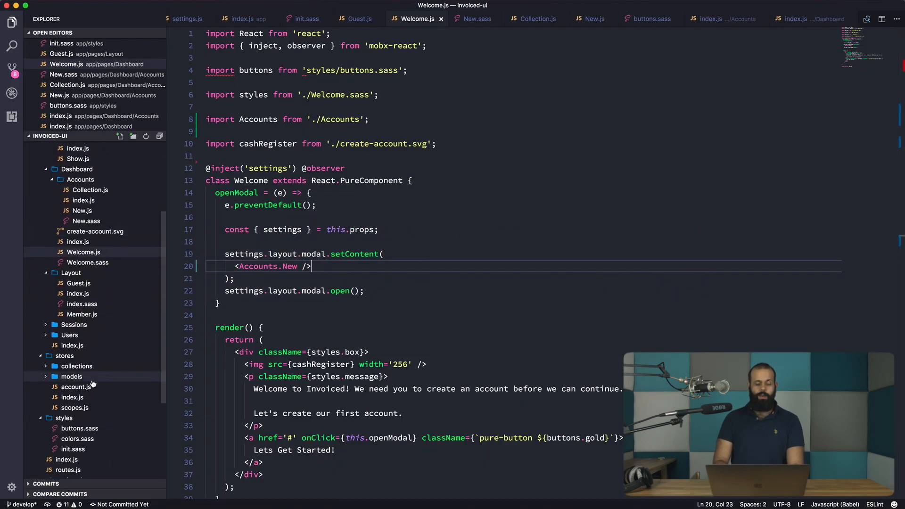
Rewrite app/index.js line 6 as import api from 'fronto-api'
{"action": "left_click", "coordinate": [72, 397]}
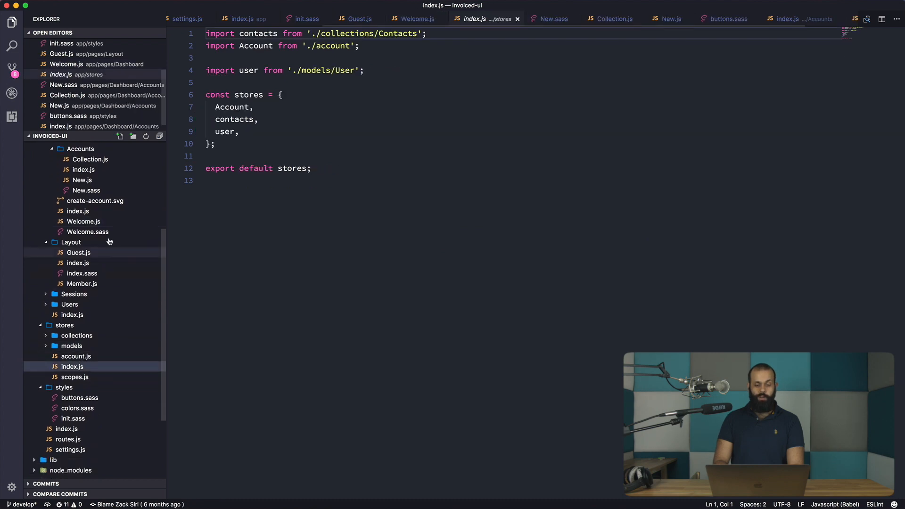
{"action": "left_click", "coordinate": [243, 18]}
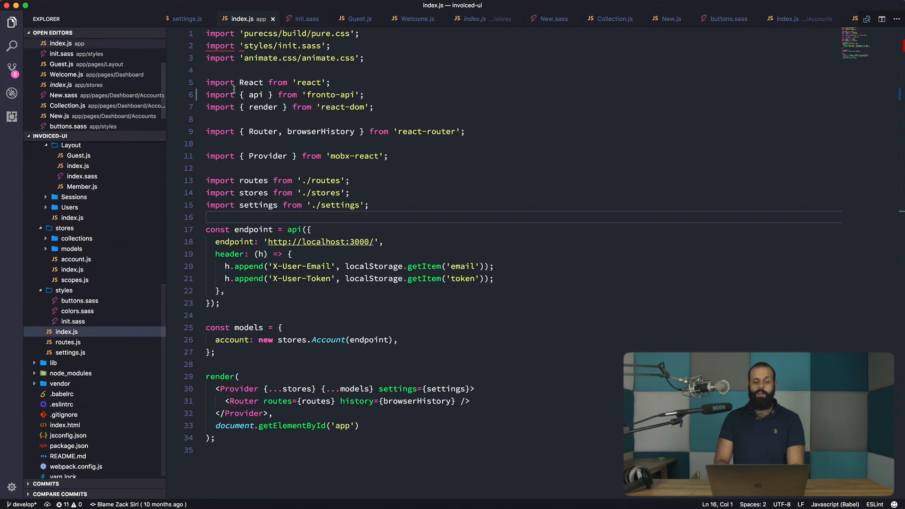
{"action": "left_click", "coordinate": [282, 94]}
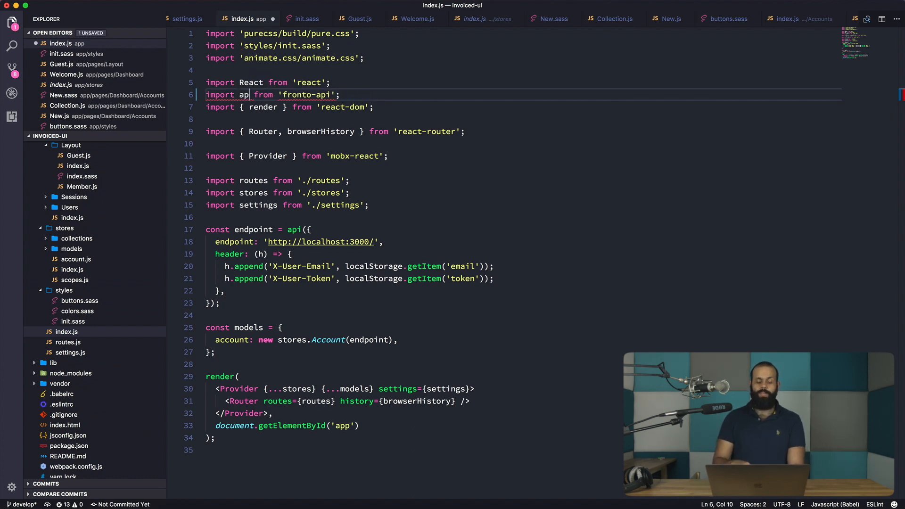
{"action": "type", "text": "i"}
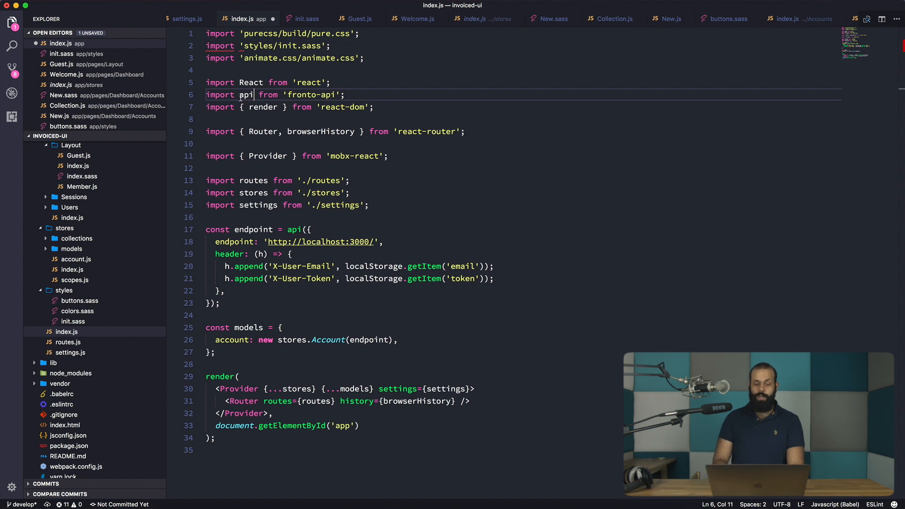
{"action": "type", "text": "{"}
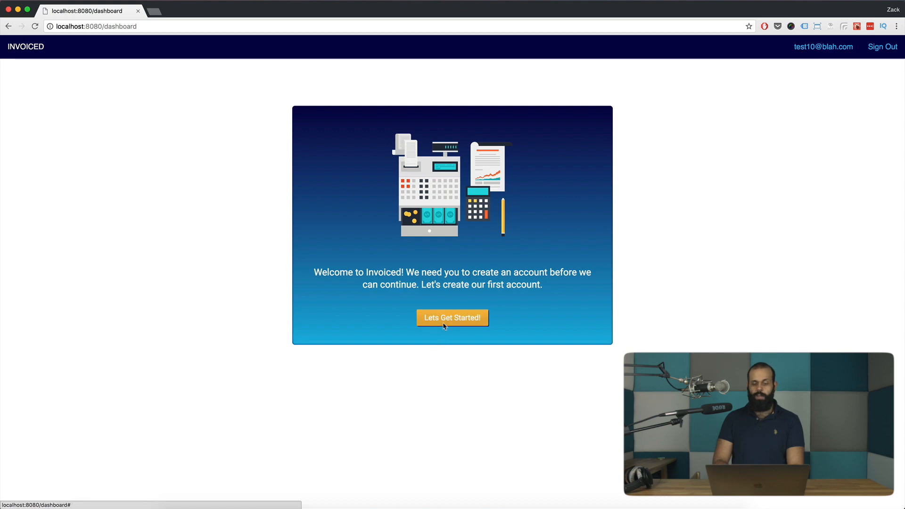
Open the Let's create an Account form and focus Company Name, Tax Payer ID and Vat Rate
{"action": "left_click", "coordinate": [451, 317]}
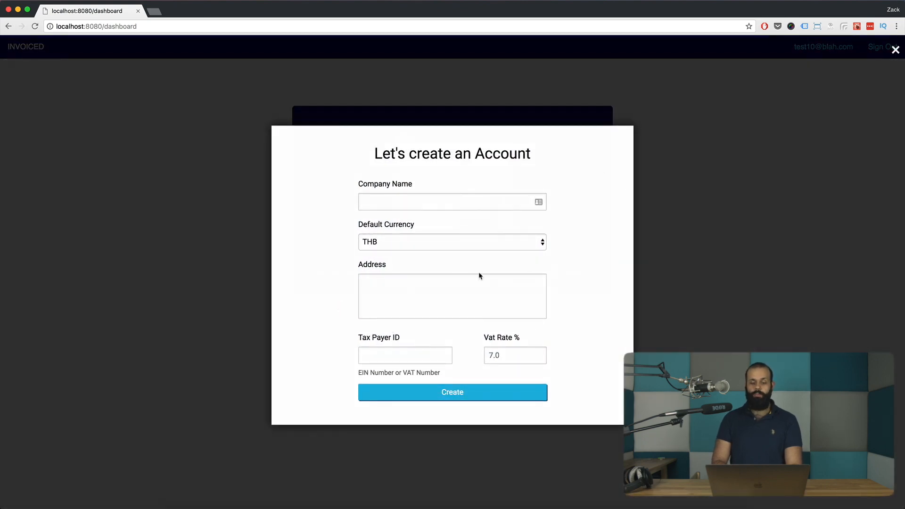
{"action": "left_click", "coordinate": [452, 201]}
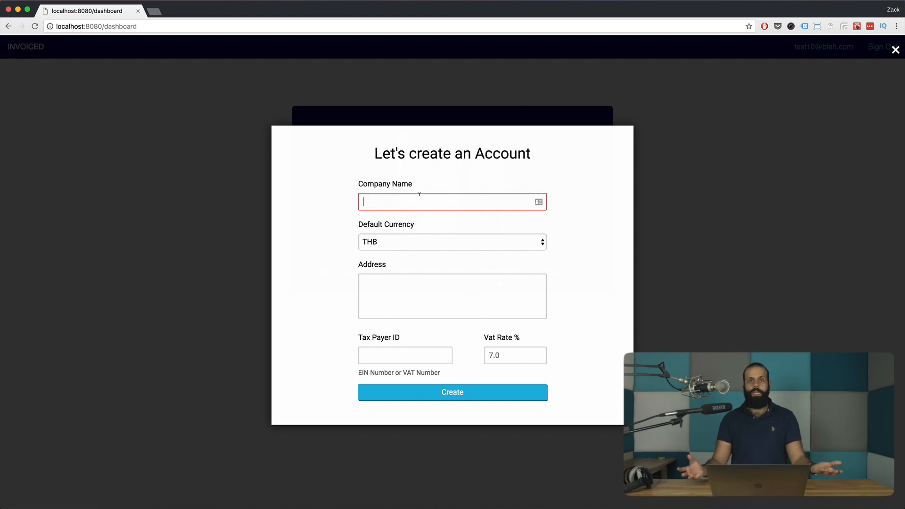
{"action": "mouse_move", "coordinate": [419, 192]}
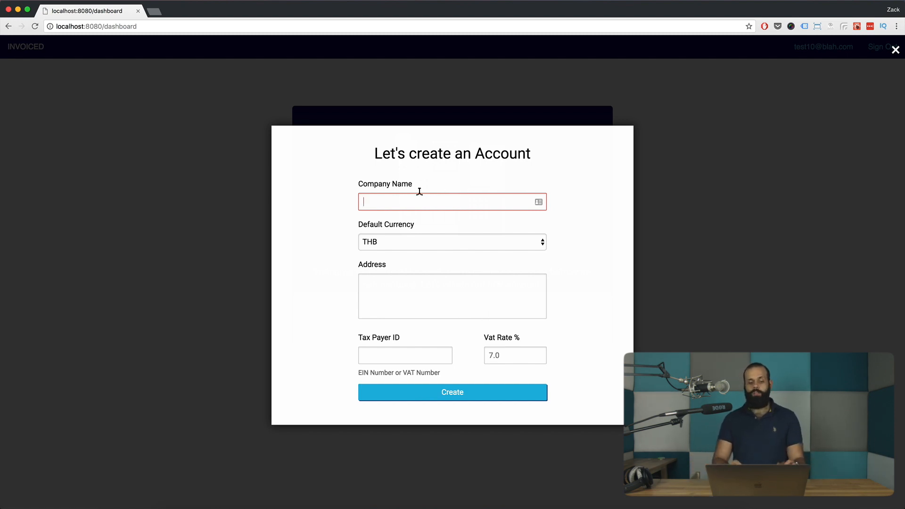
{"action": "left_click", "coordinate": [452, 241]}
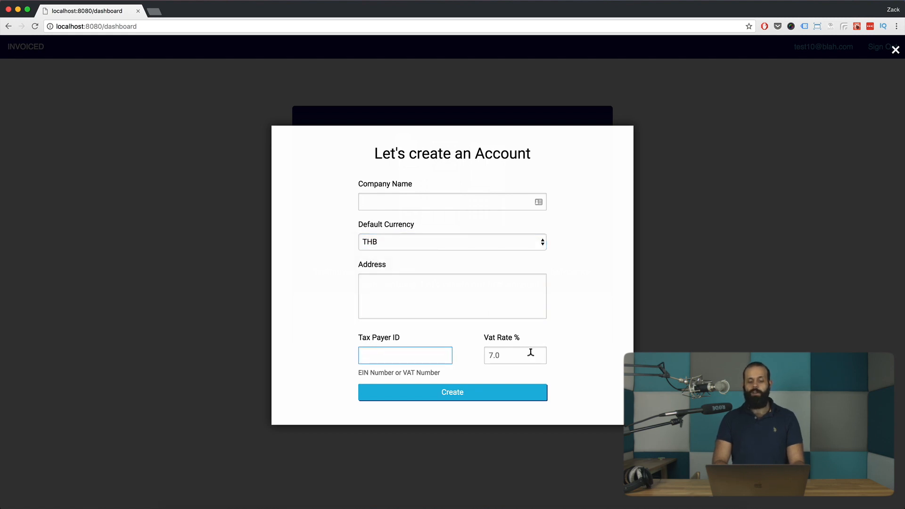
{"action": "left_click", "coordinate": [514, 355]}
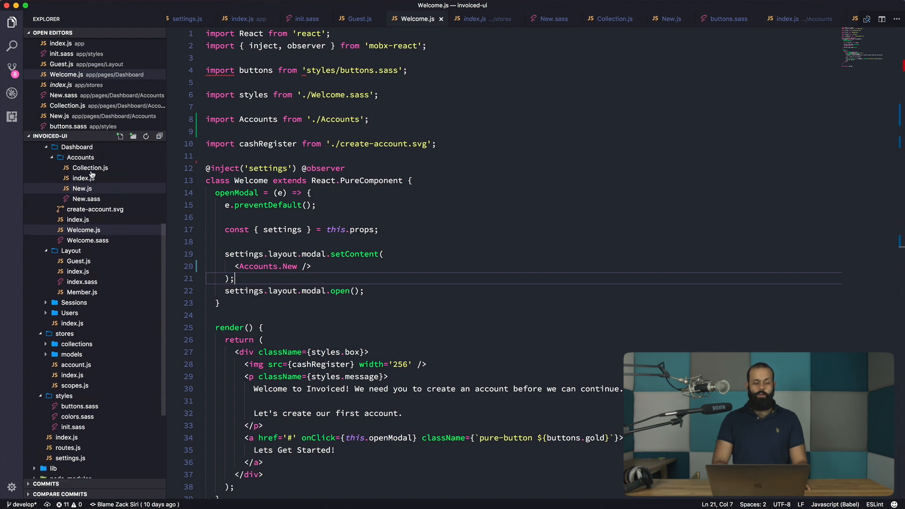
Review Accounts New.js and New.sass, scrolling through New.js's render method
{"action": "left_click", "coordinate": [82, 187]}
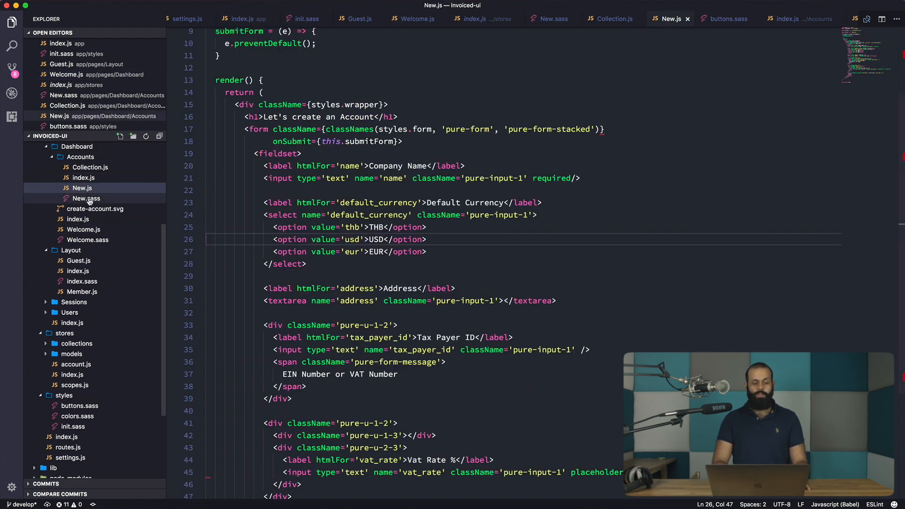
{"action": "left_click", "coordinate": [85, 198]}
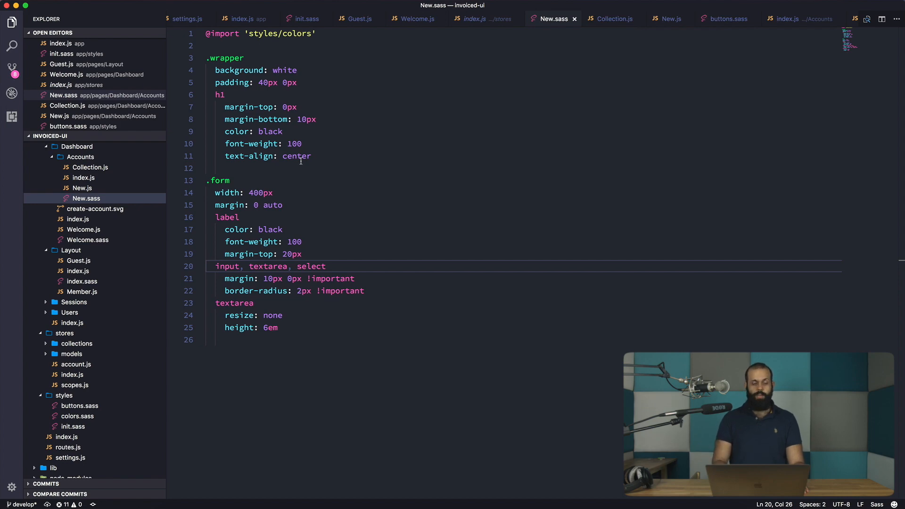
{"action": "left_click", "coordinate": [669, 18]}
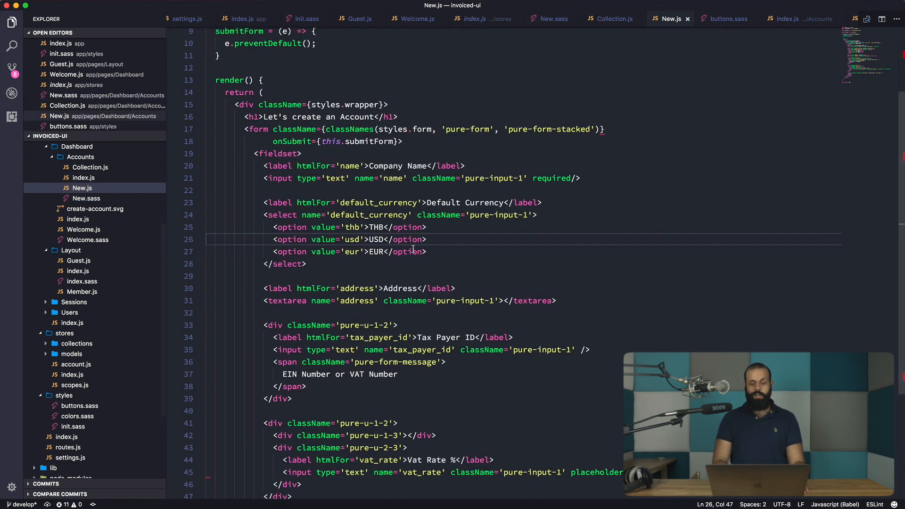
{"action": "scroll", "scroll_direction": "up", "scroll_amount": 3}
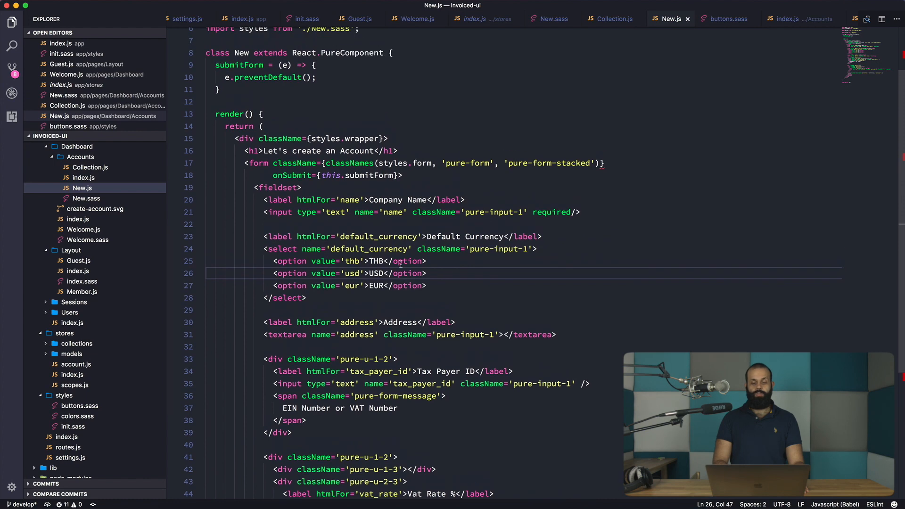
{"action": "mouse_move", "coordinate": [333, 134]}
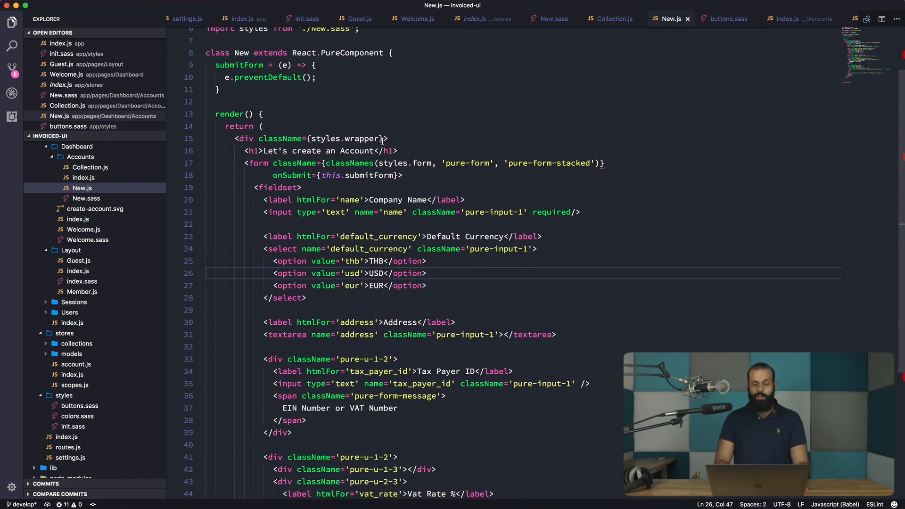
{"action": "left_click", "coordinate": [550, 18]}
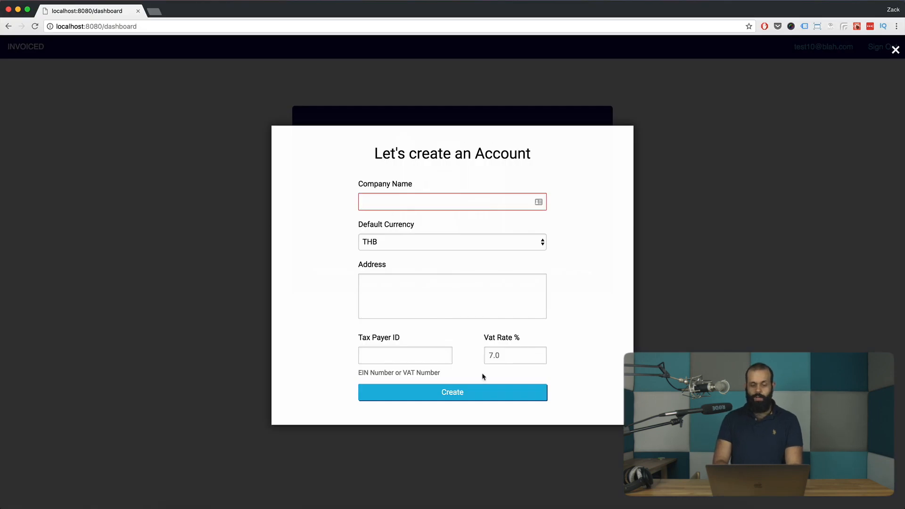
{"action": "mouse_move", "coordinate": [454, 422]}
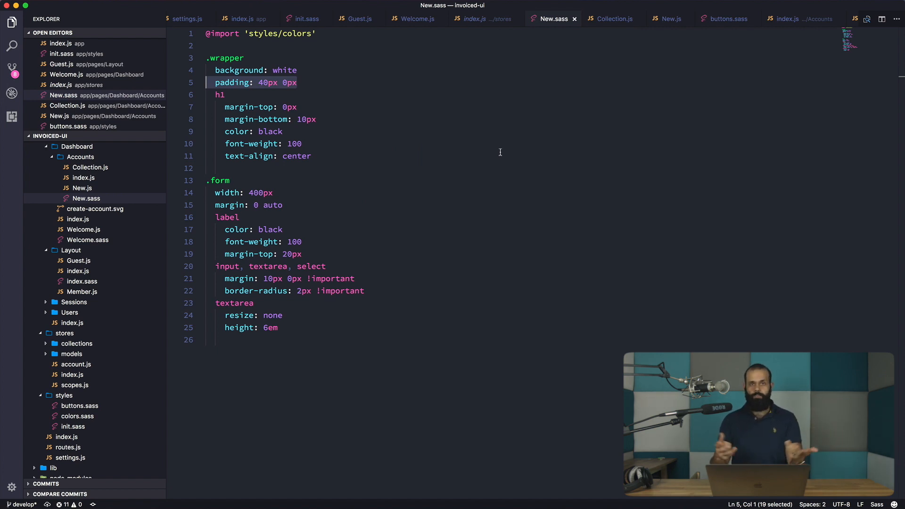
{"action": "mouse_move", "coordinate": [344, 115]}
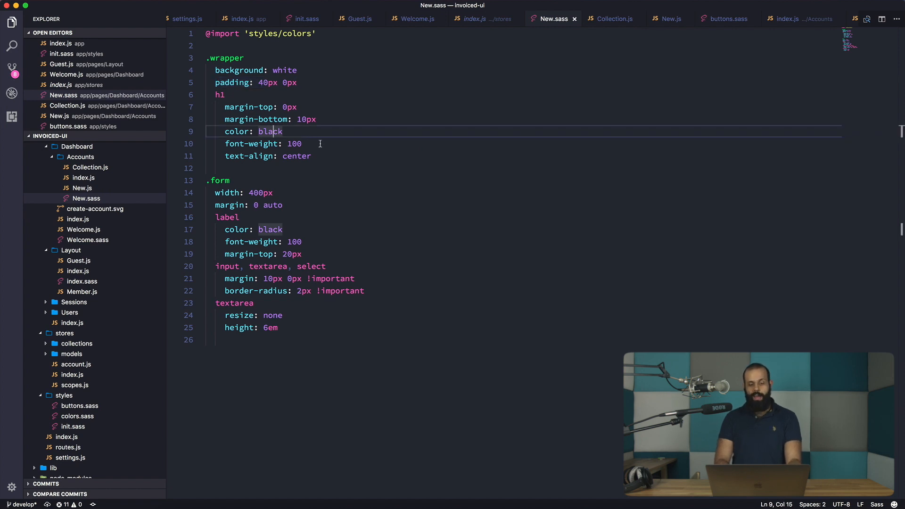
Return from the New.sass wrapper and heading styles to the New.js account form
{"action": "left_click", "coordinate": [311, 155]}
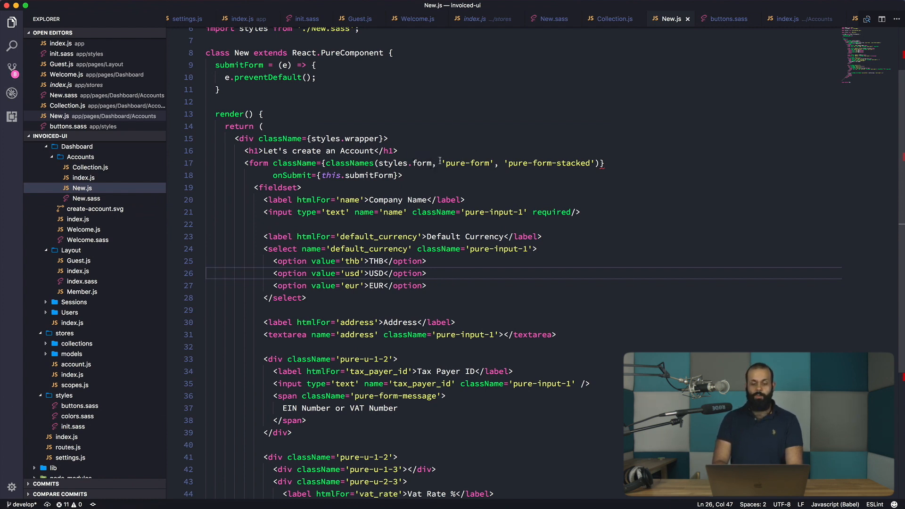
Check the form class list on line 17 of New.js against New.sass's .form width and label margin rules
{"action": "left_click", "coordinate": [589, 162]}
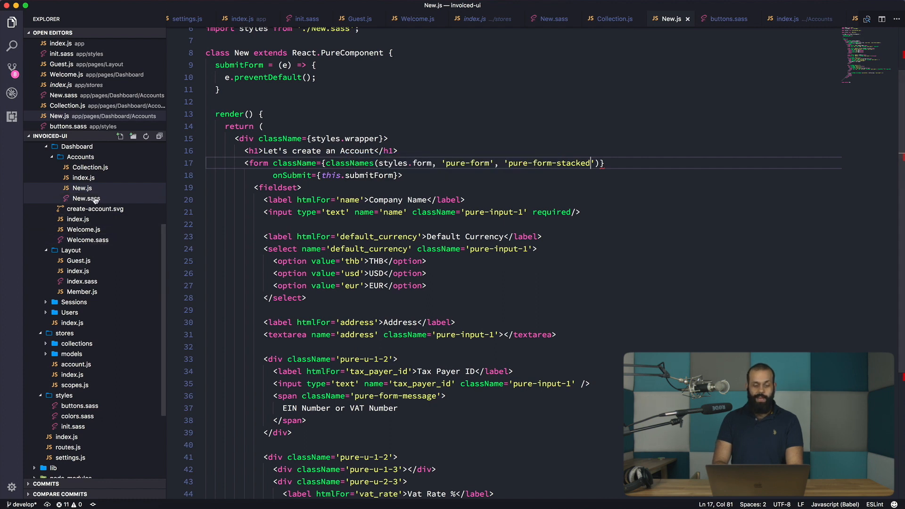
{"action": "left_click", "coordinate": [85, 197]}
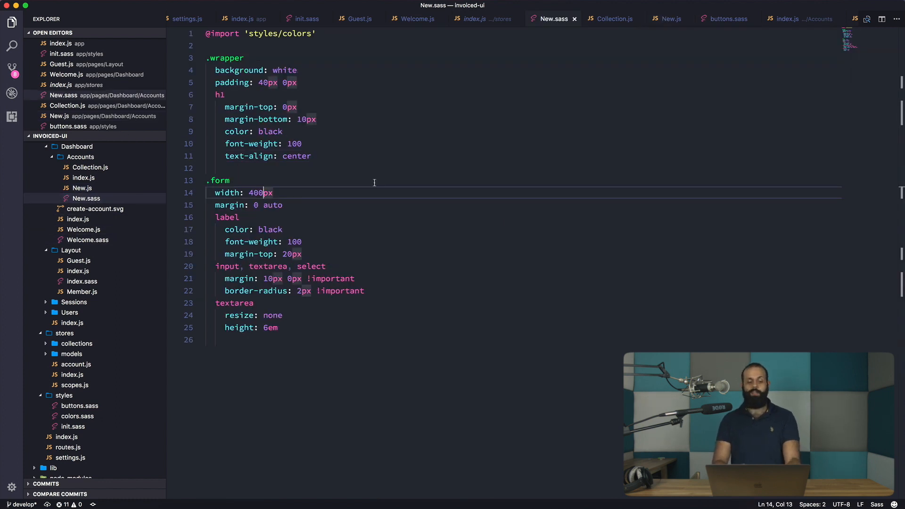
{"action": "mouse_move", "coordinate": [374, 185]}
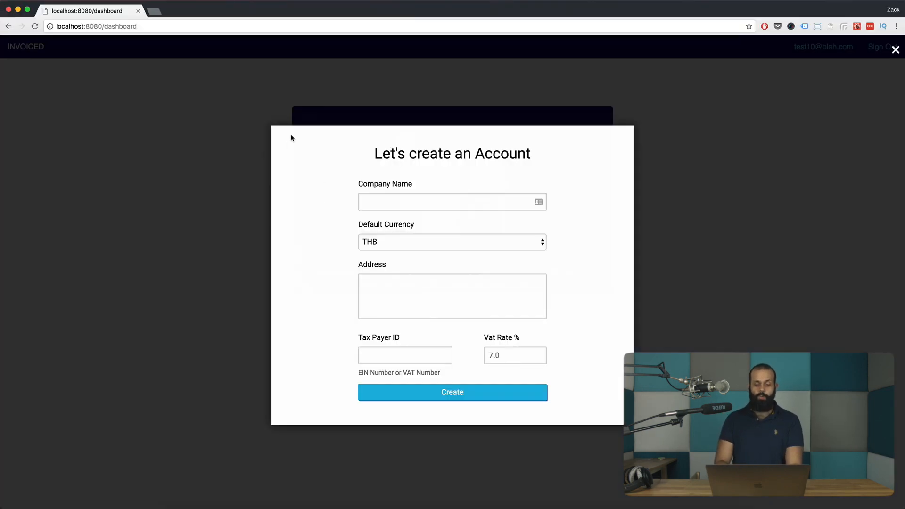
{"action": "mouse_move", "coordinate": [610, 330]}
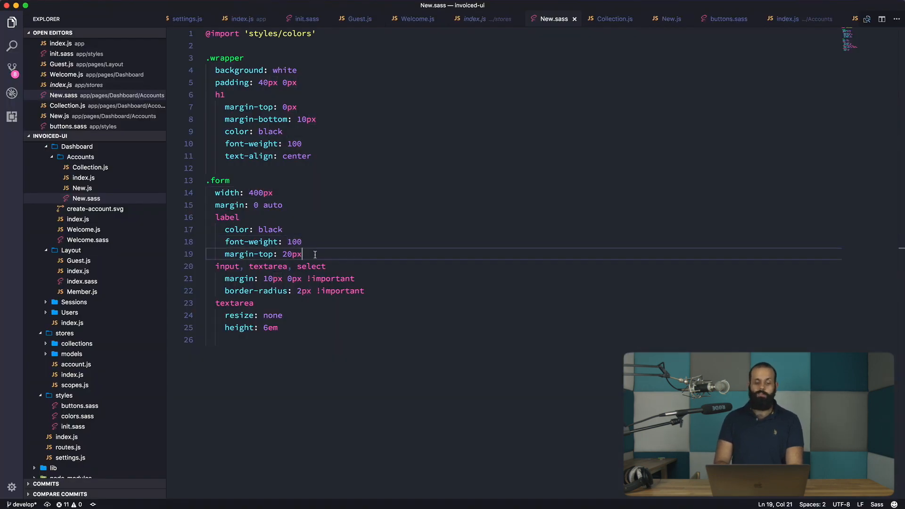
Focus the Address textarea in Chrome's 'Let's create an Account' modal to view its styling
{"action": "left_click", "coordinate": [380, 290]}
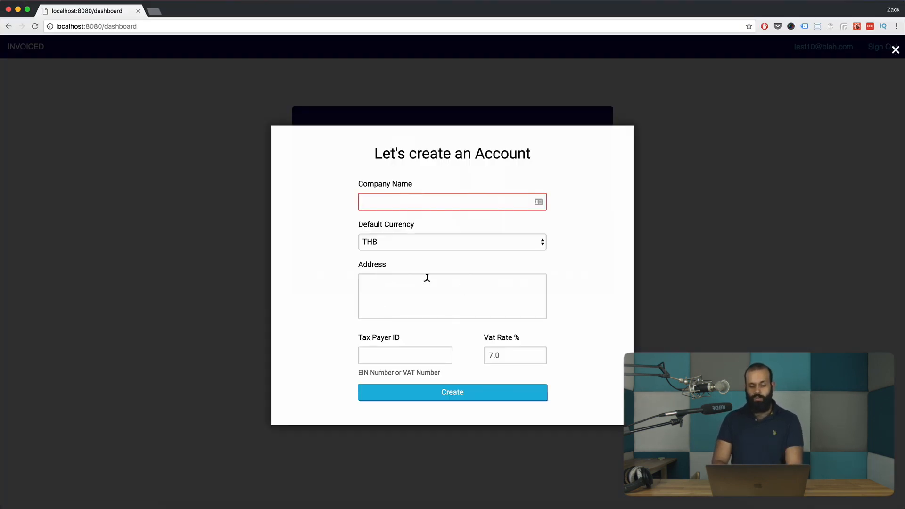
{"action": "left_click", "coordinate": [452, 296]}
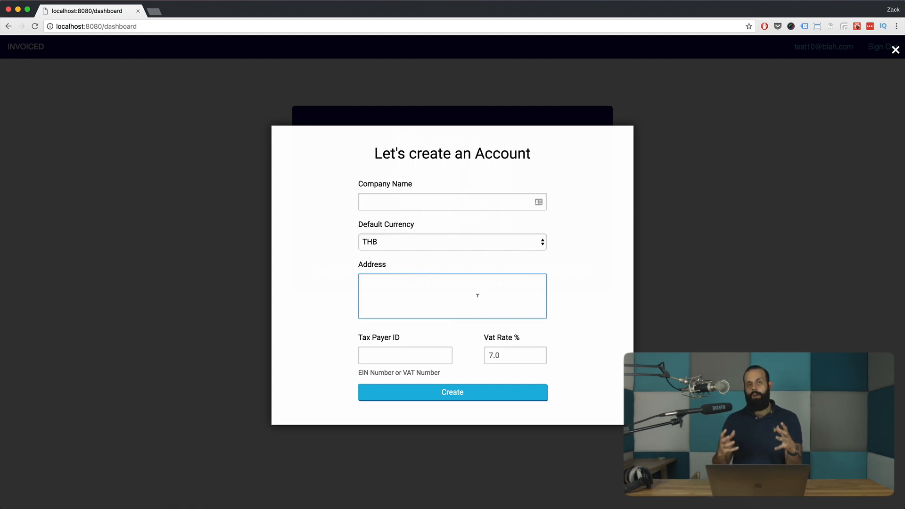